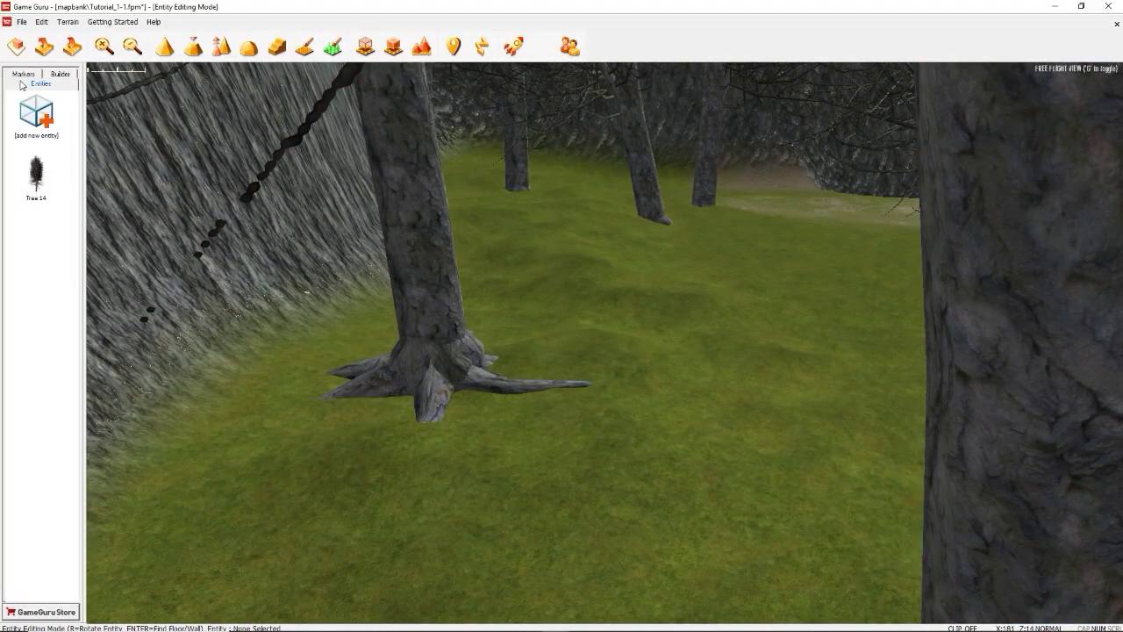
Show the Markers library and fly the camera back over the dense grove of trees.
click(25, 84)
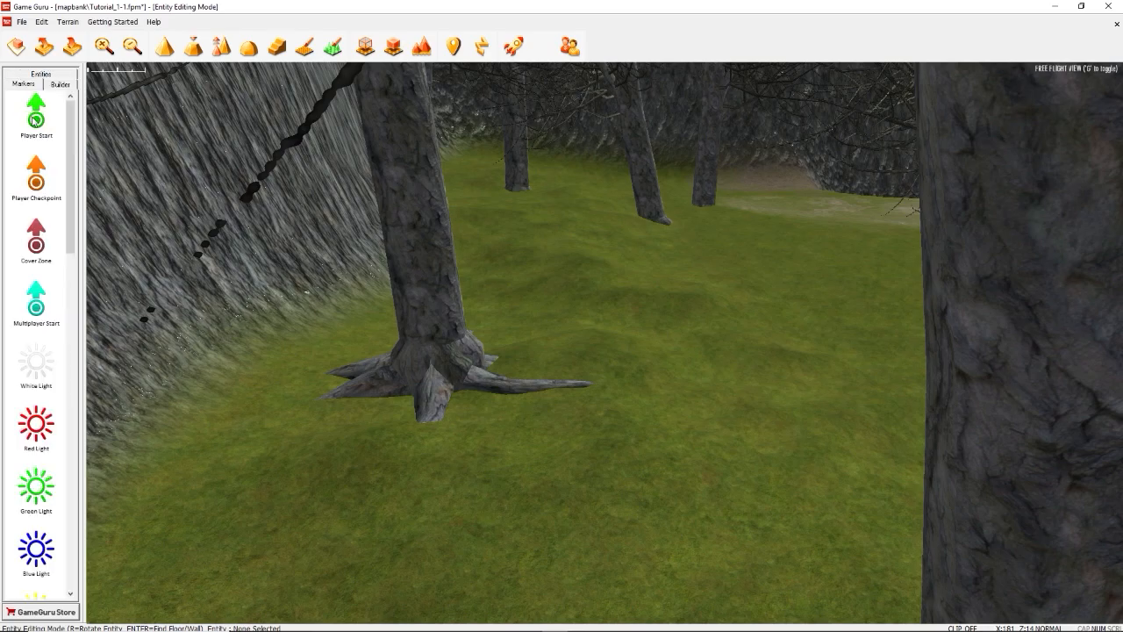
click(824, 390)
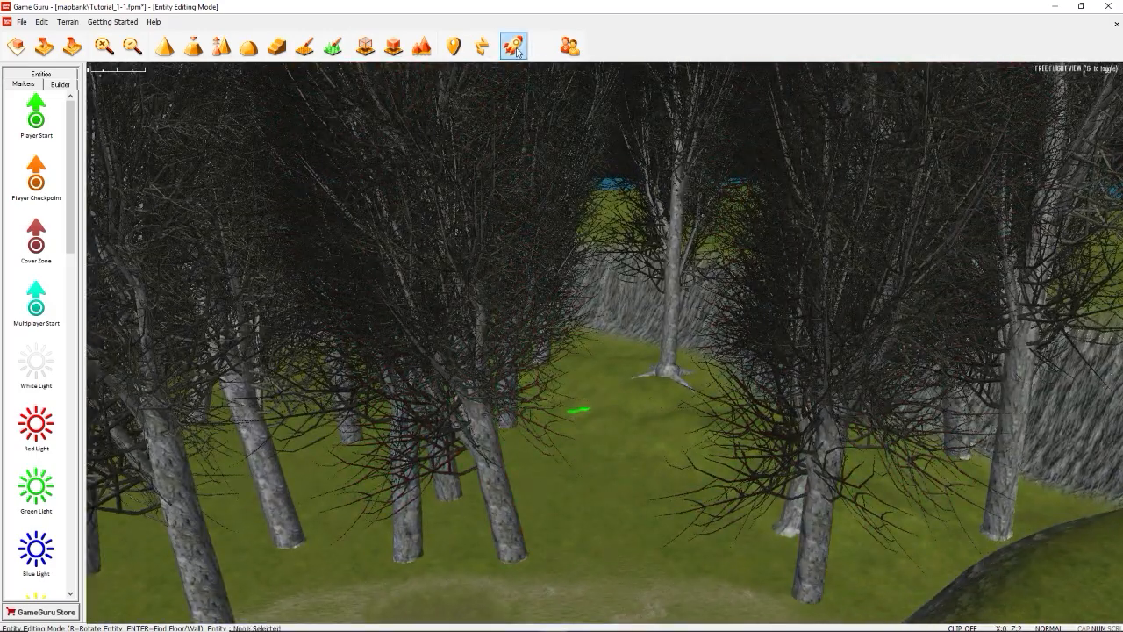
Launch Test Game and walk around a tree to inspect how its roots sit in the grass.
click(513, 45)
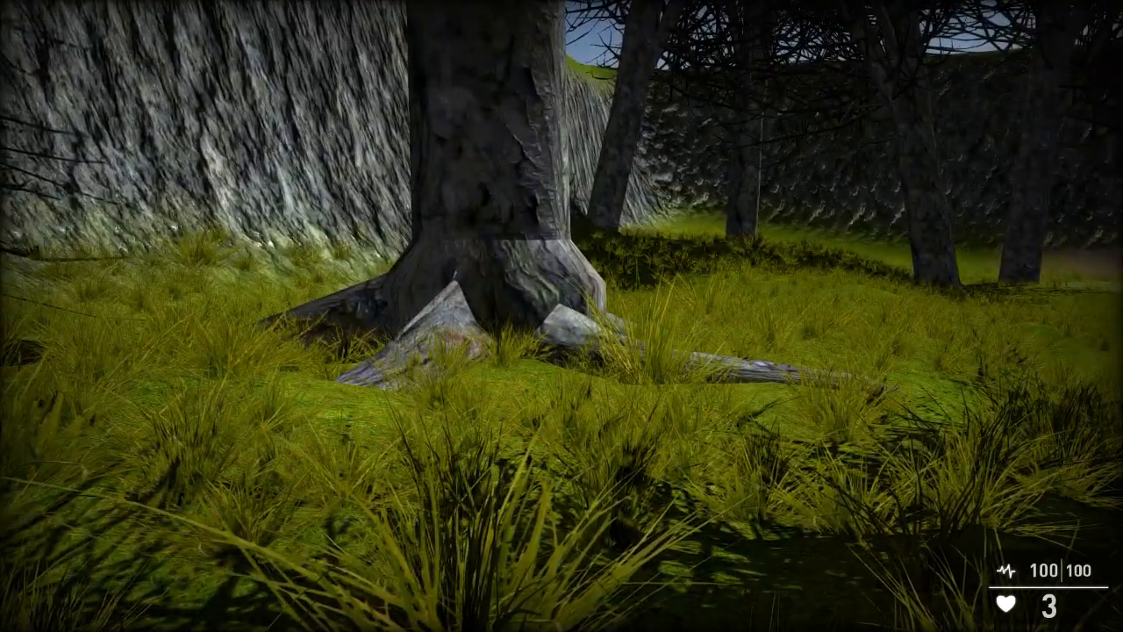
mouse_move(562, 316)
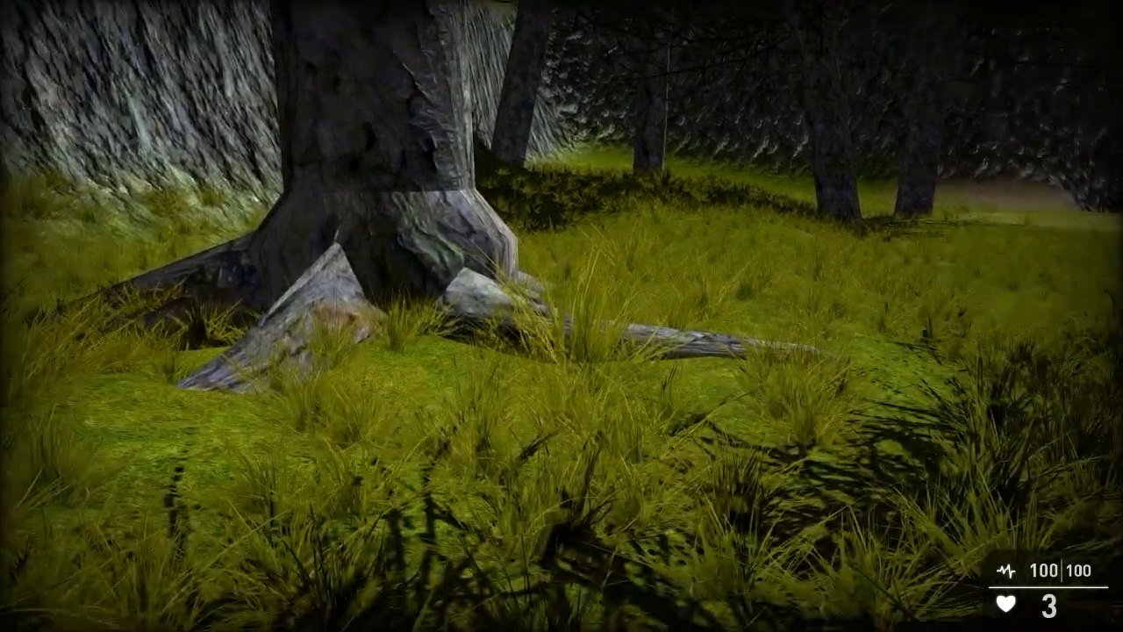
mouse_move(561, 316)
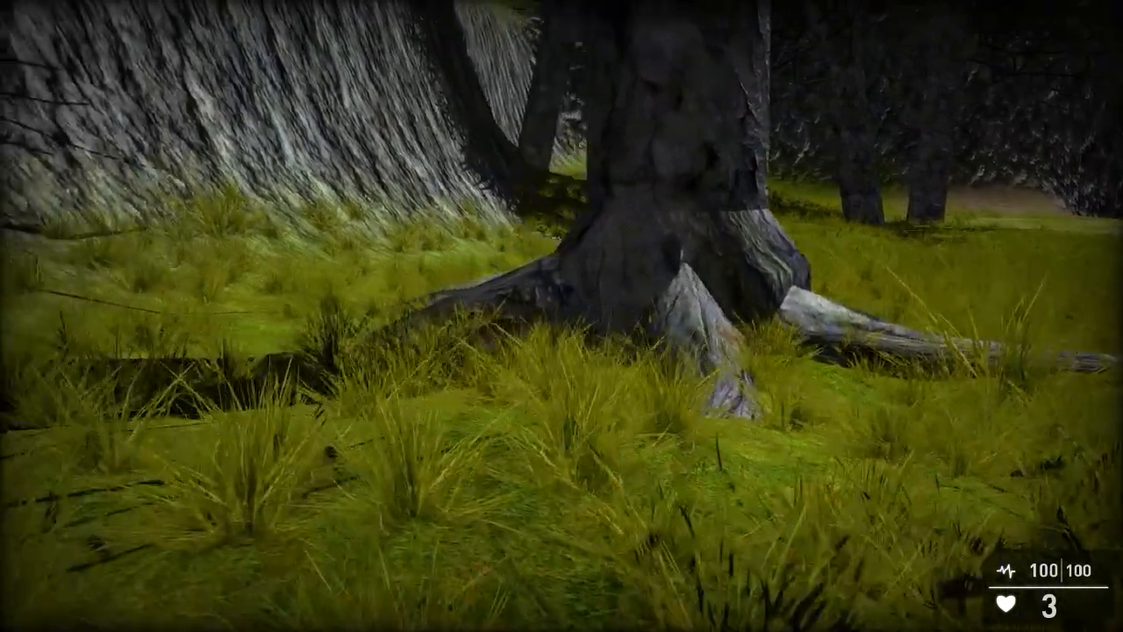
mouse_move(562, 316)
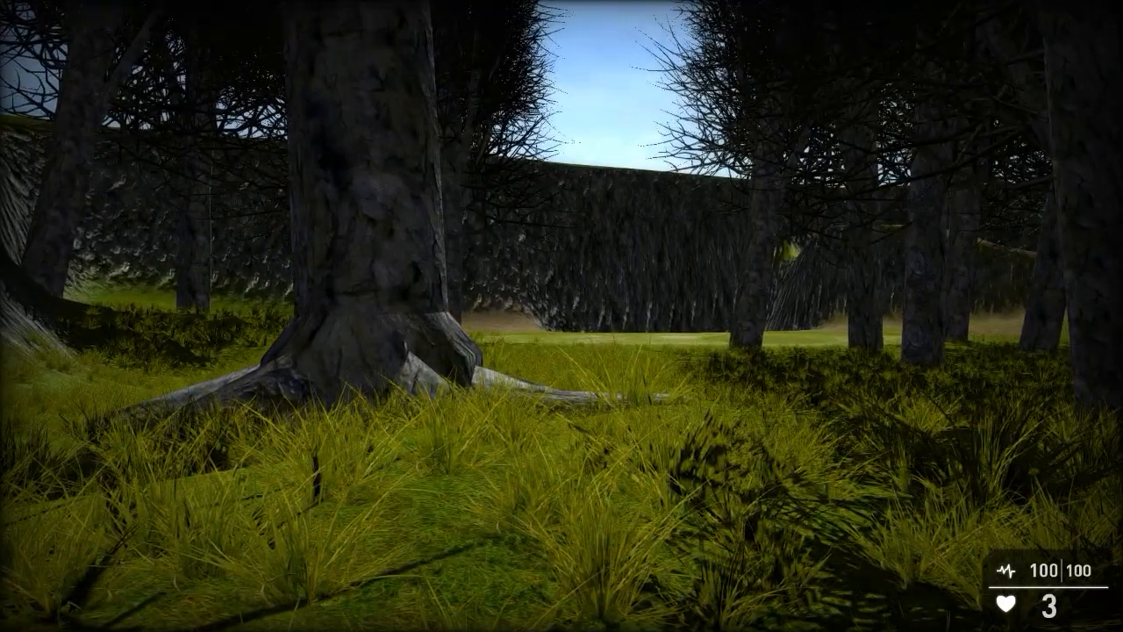
mouse_move(562, 316)
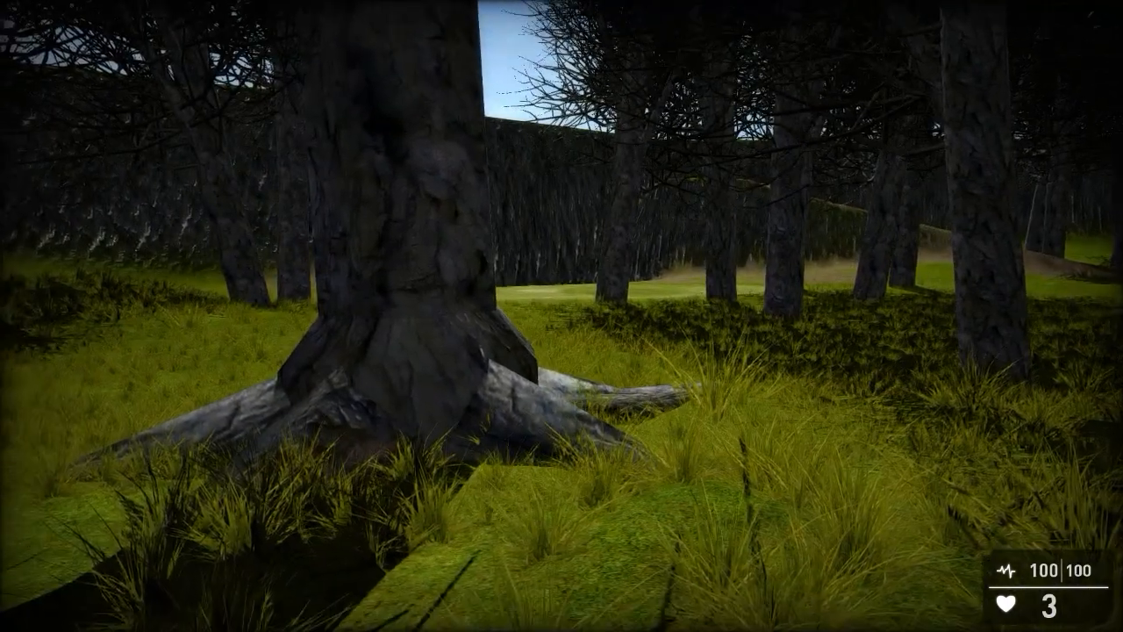
mouse_move(562, 316)
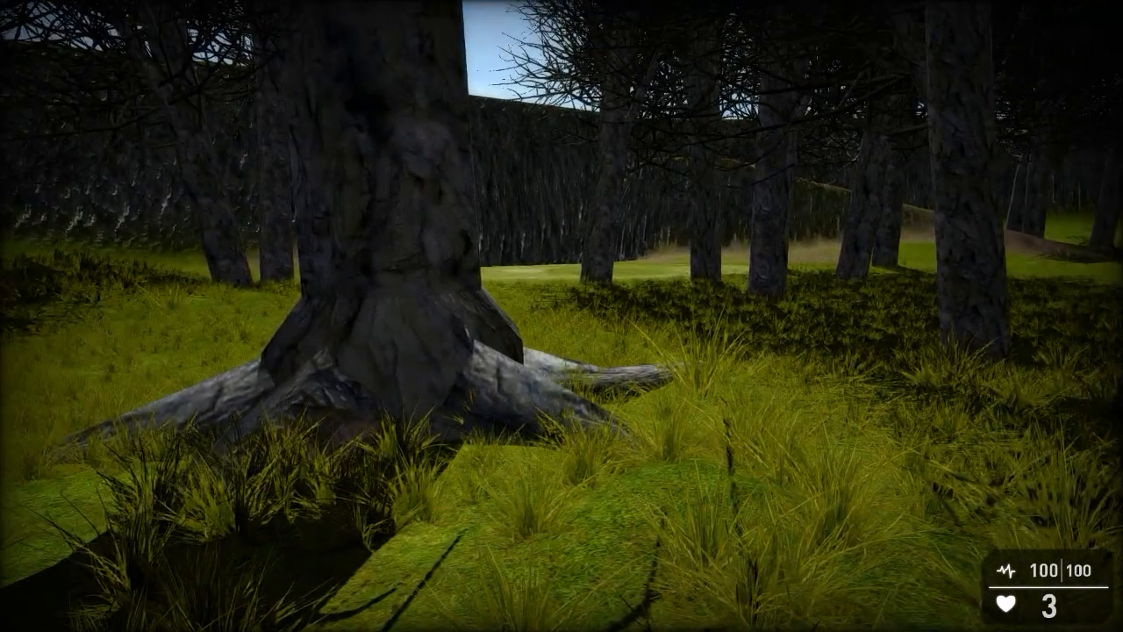
mouse_move(562, 316)
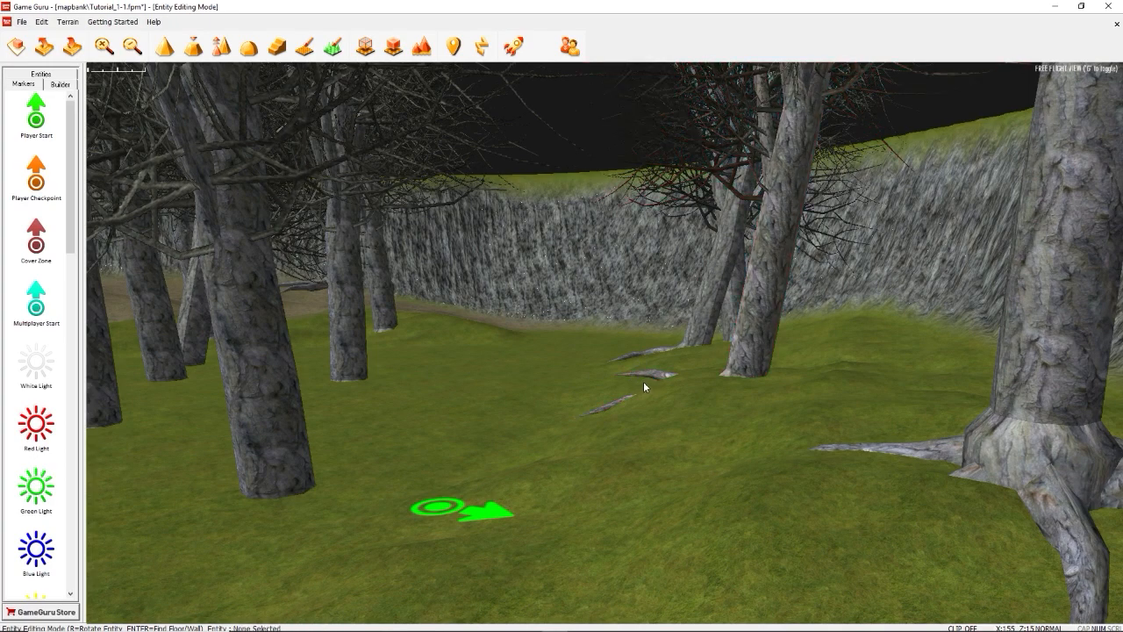
mouse_move(618, 377)
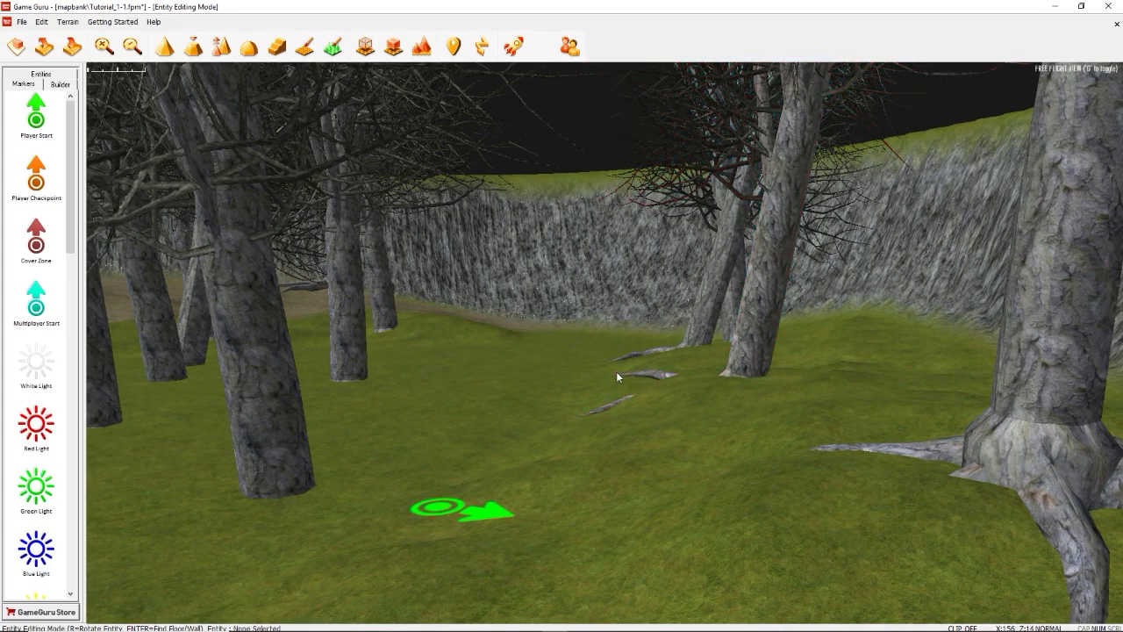
Back in the editor, select the tree whose exposed roots show near the cliff.
click(625, 379)
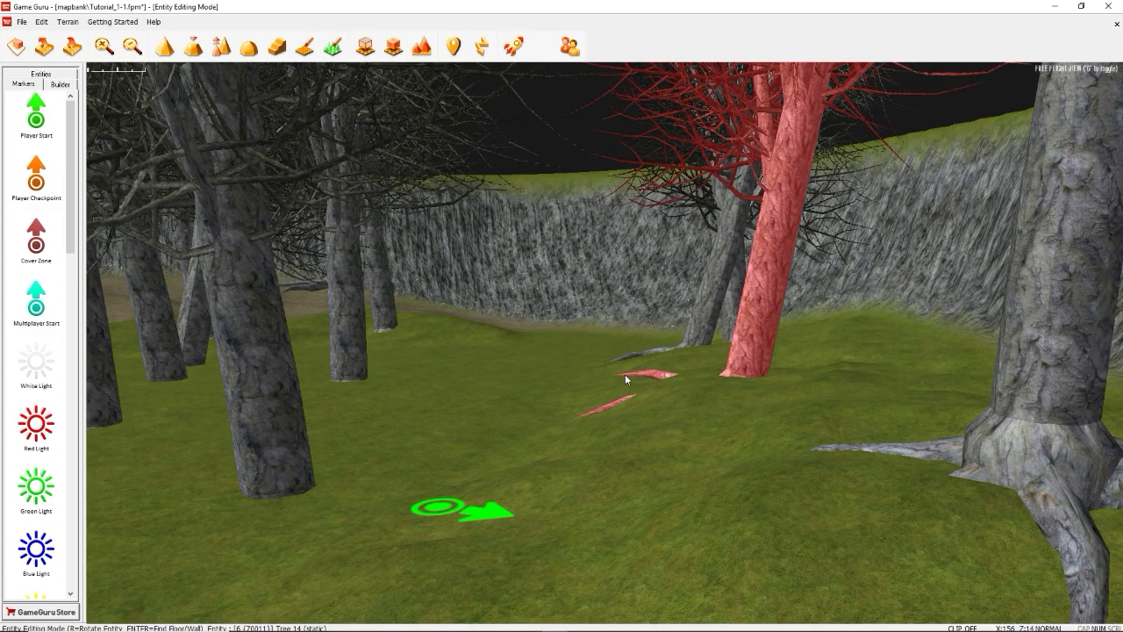
mouse_move(663, 371)
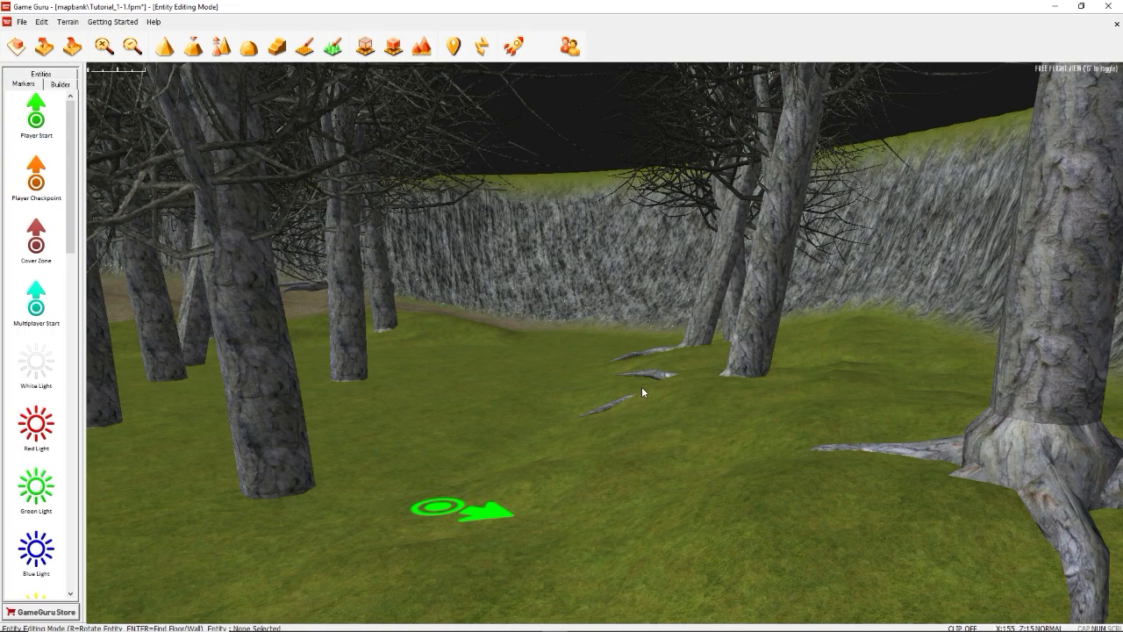
mouse_move(648, 382)
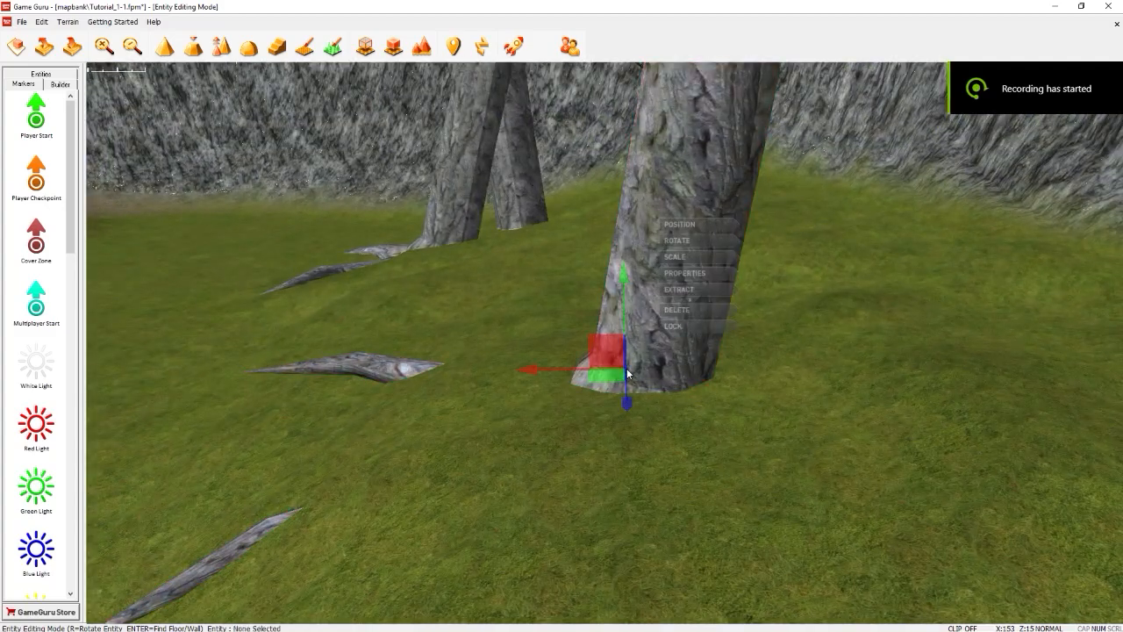
Switch the cliffside tree to Rotate and turn it so its roots face a different way.
click(677, 239)
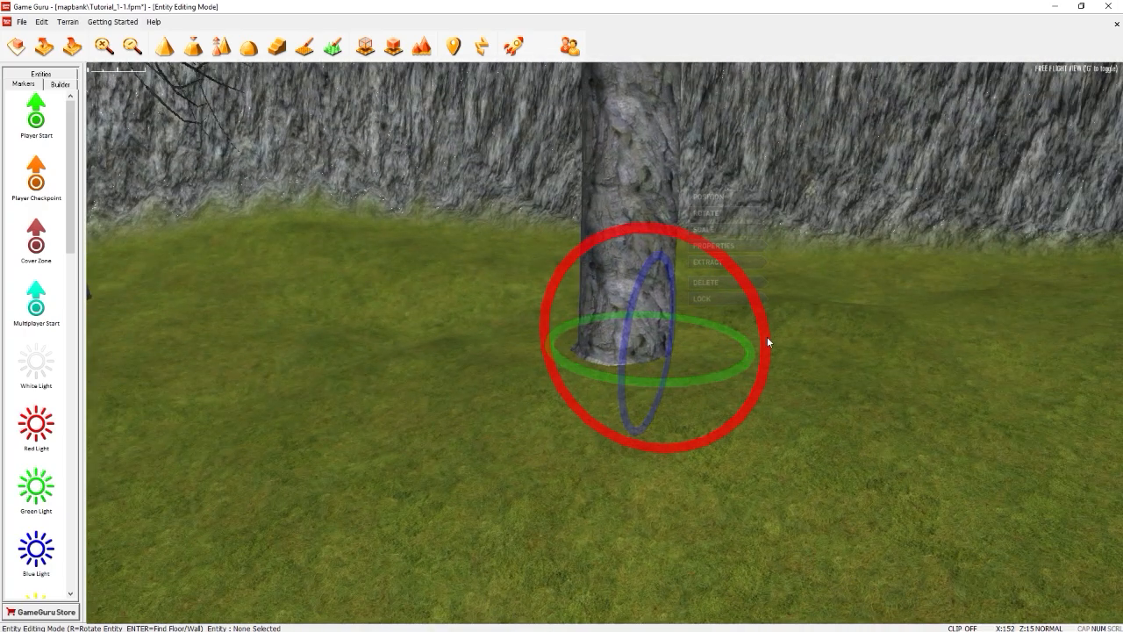
click(709, 196)
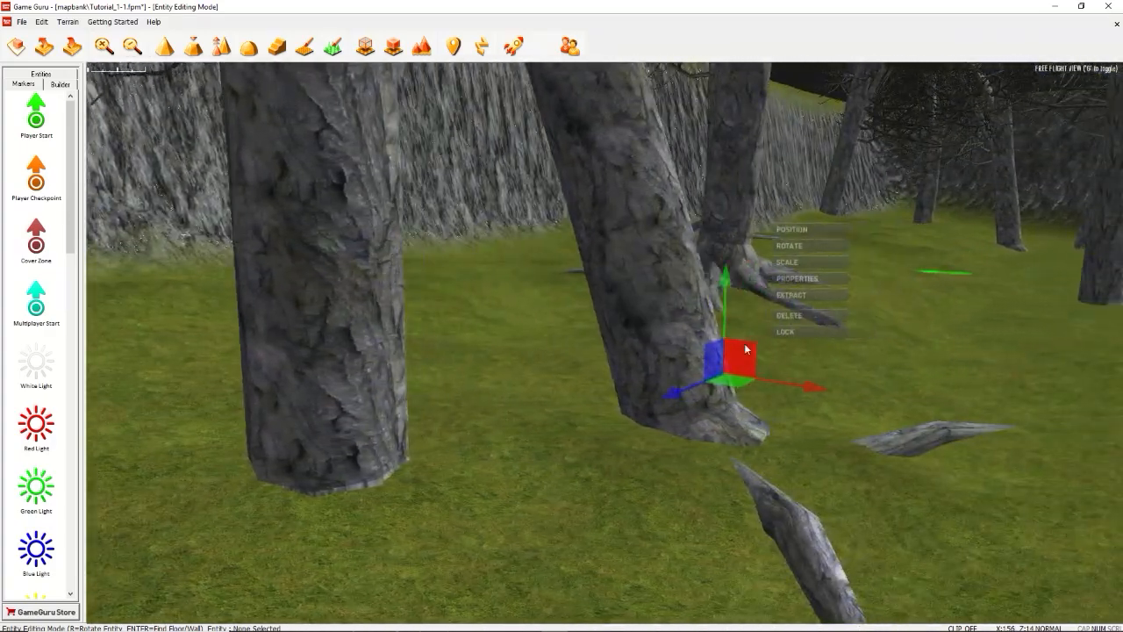
Switch the leaning tree to Rotate and turn it so its roots sit differently on the grass.
click(788, 246)
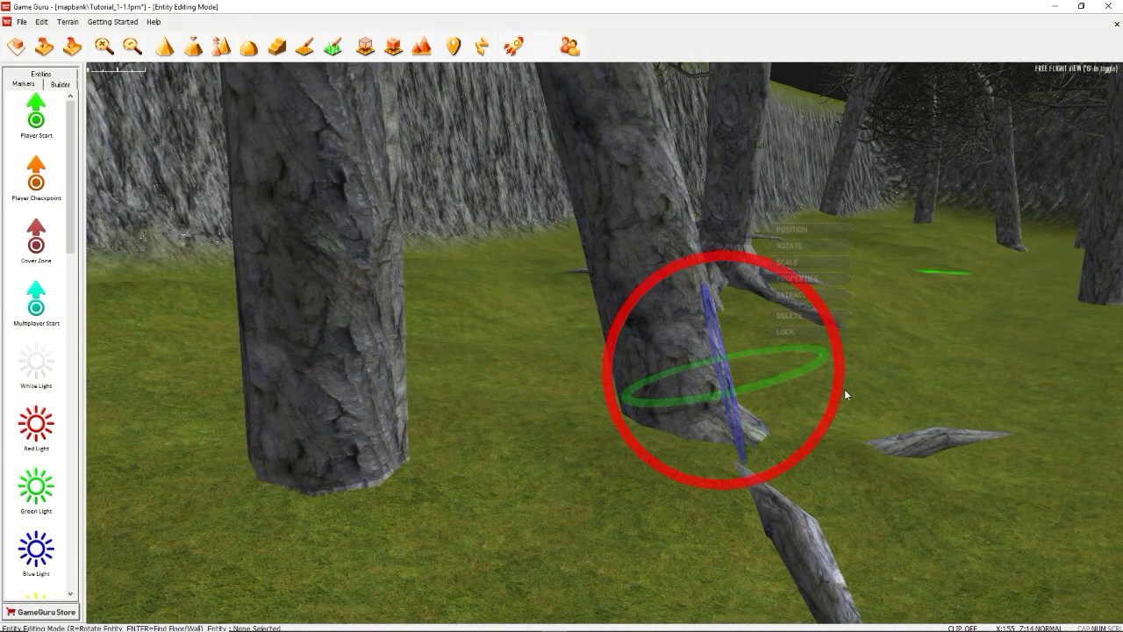
click(790, 228)
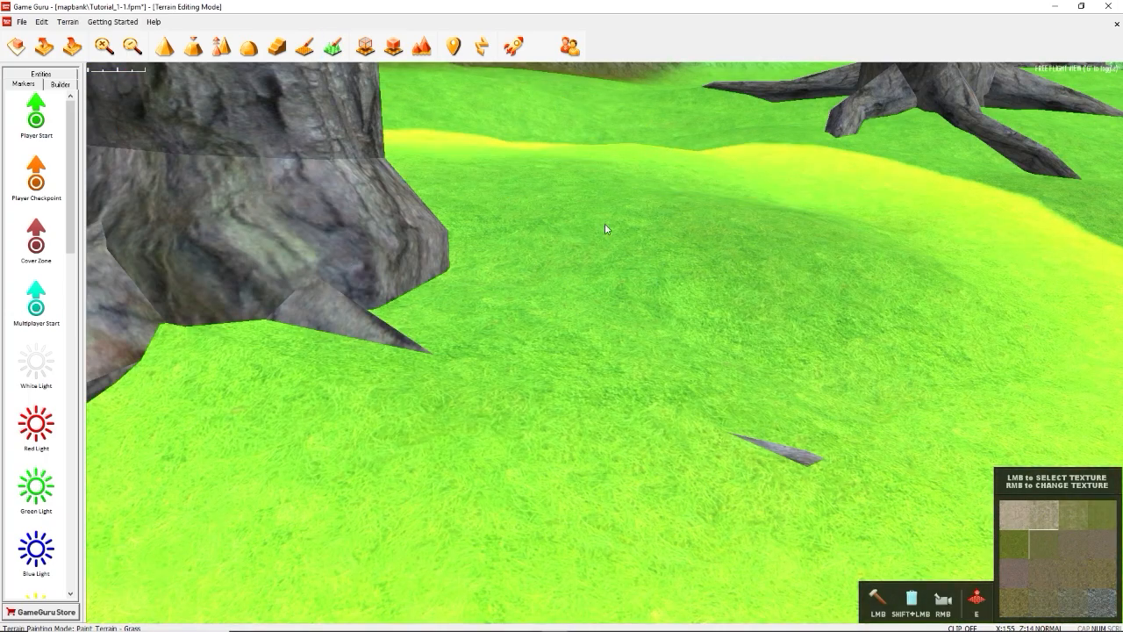
Paint a darker mossy earth texture over the bright grass around the tree bases.
click(393, 45)
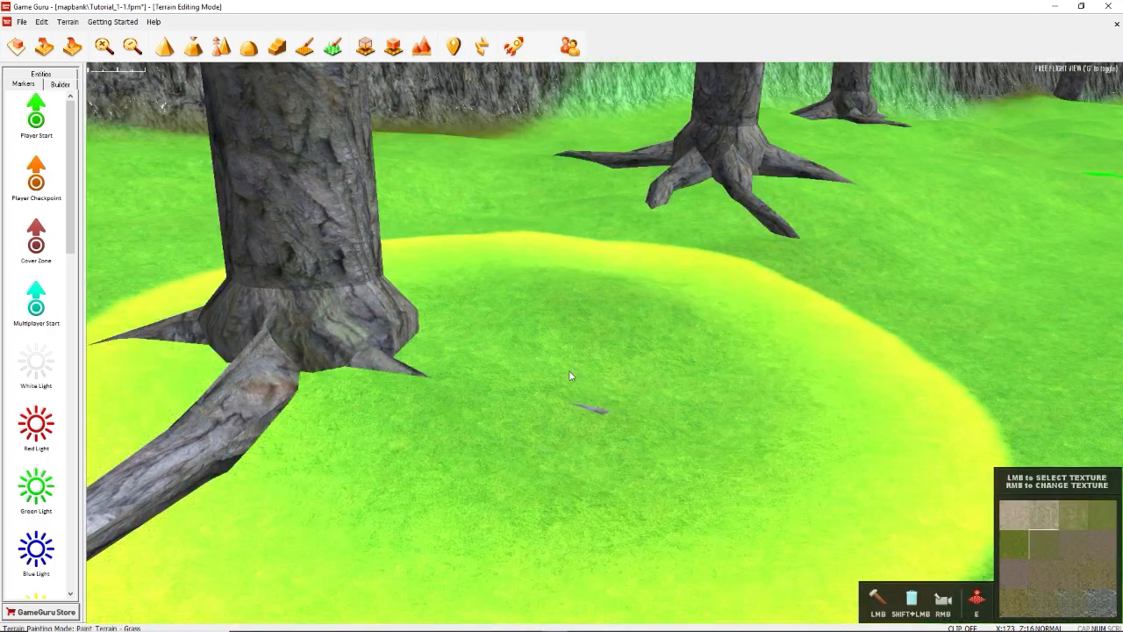
click(305, 48)
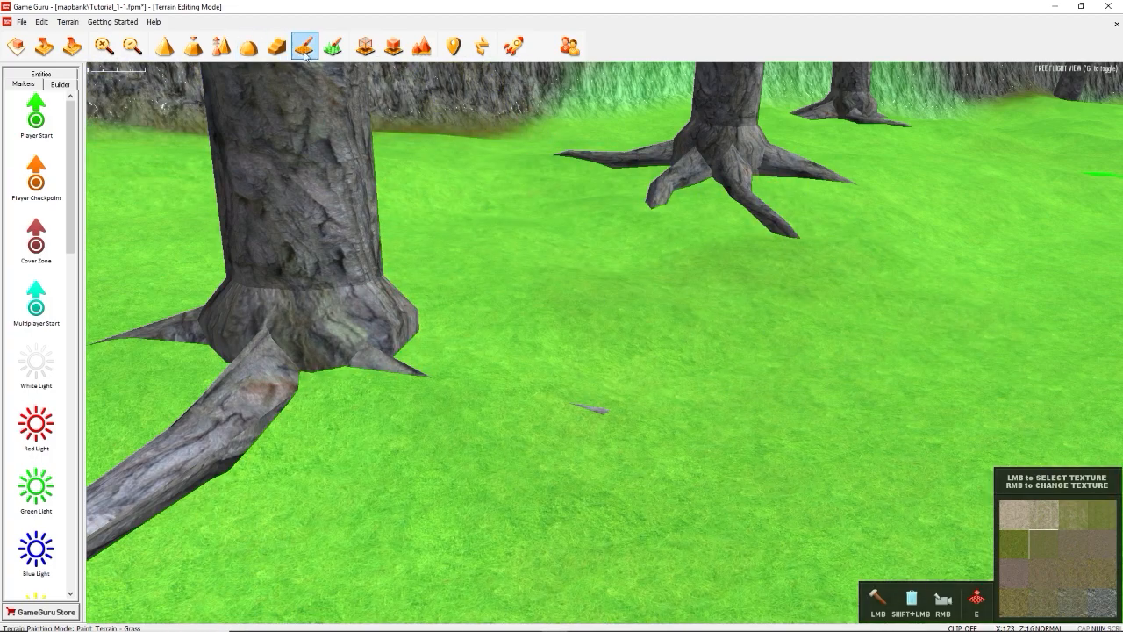
mouse_move(334, 46)
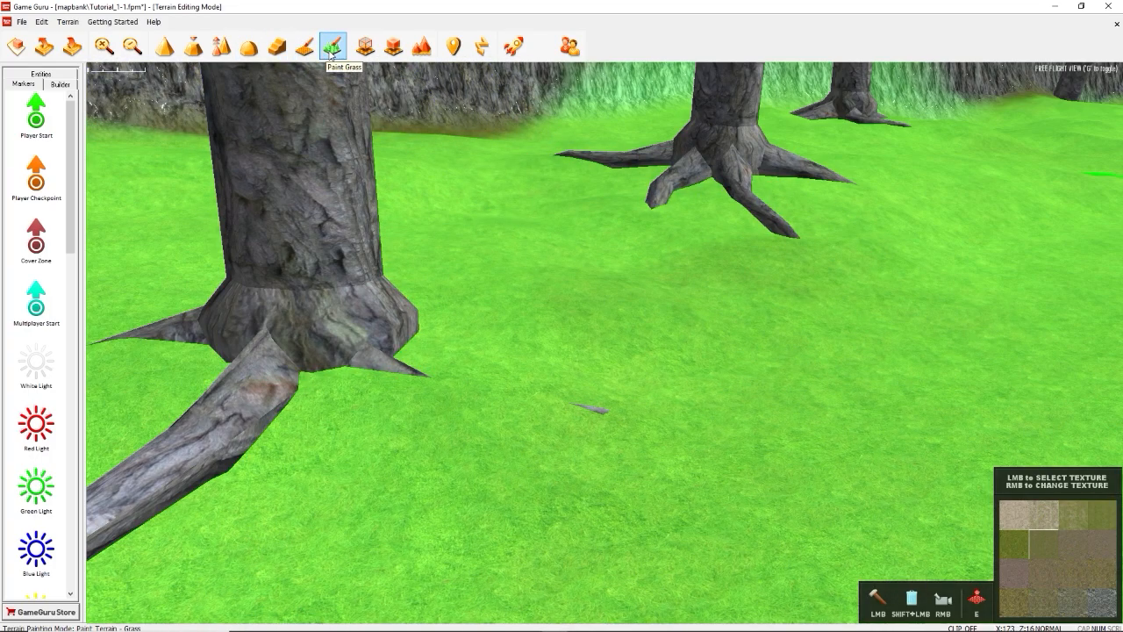
click(365, 46)
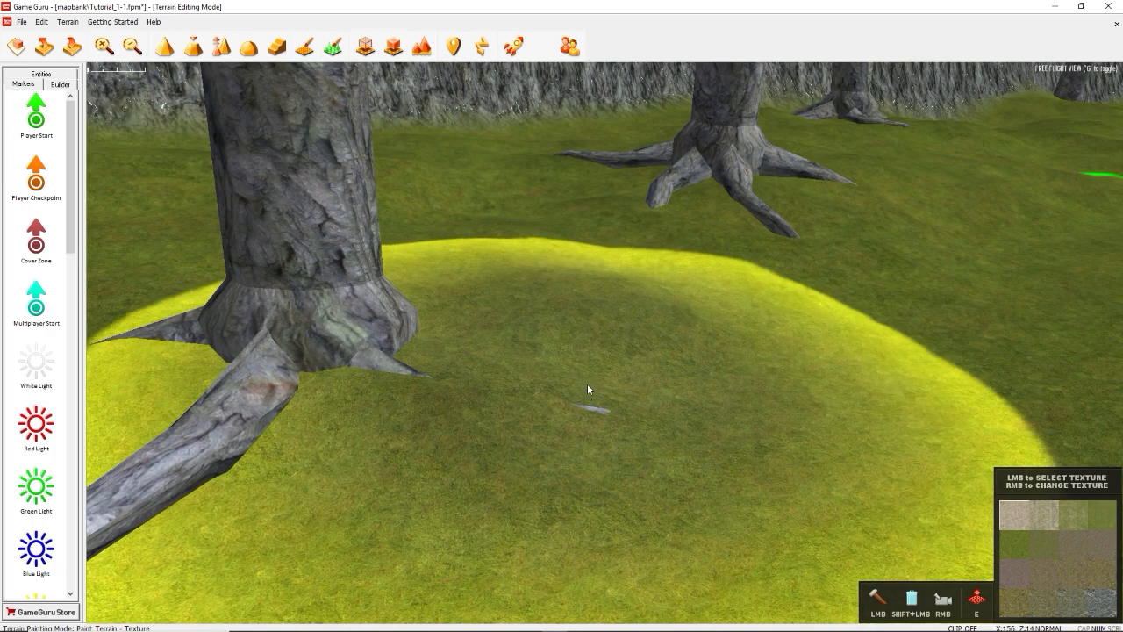
click(221, 45)
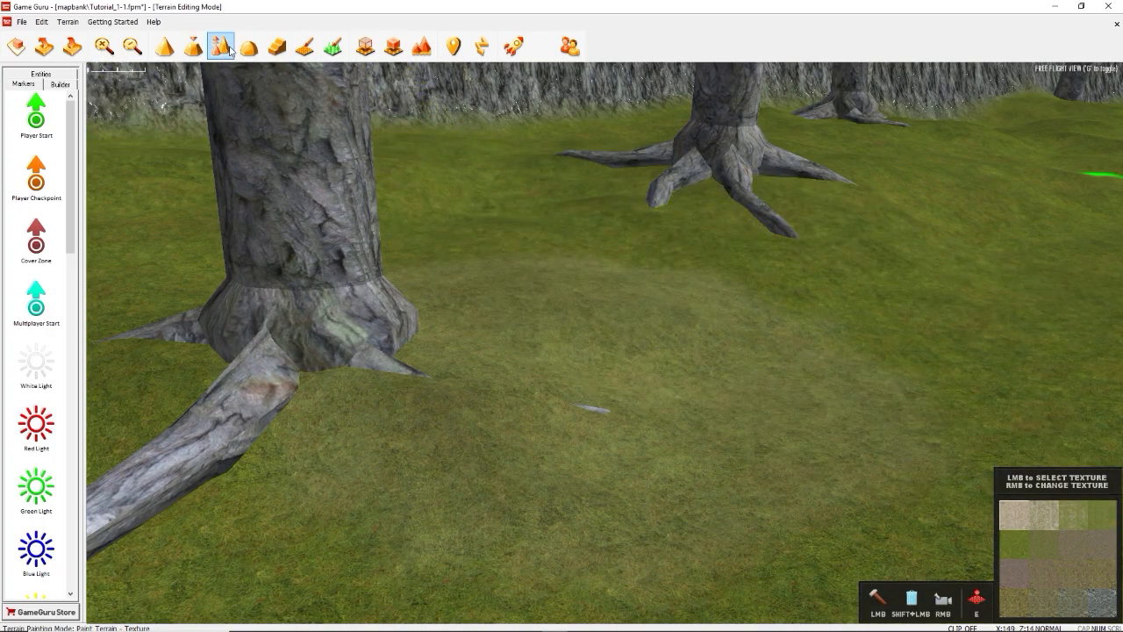
click(334, 45)
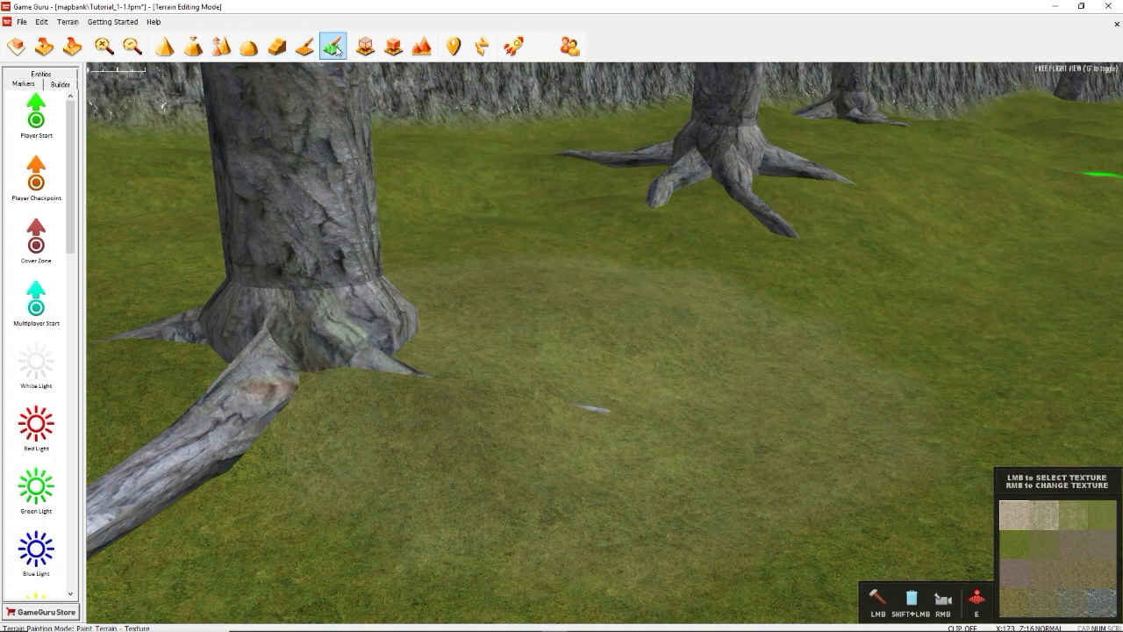
click(277, 46)
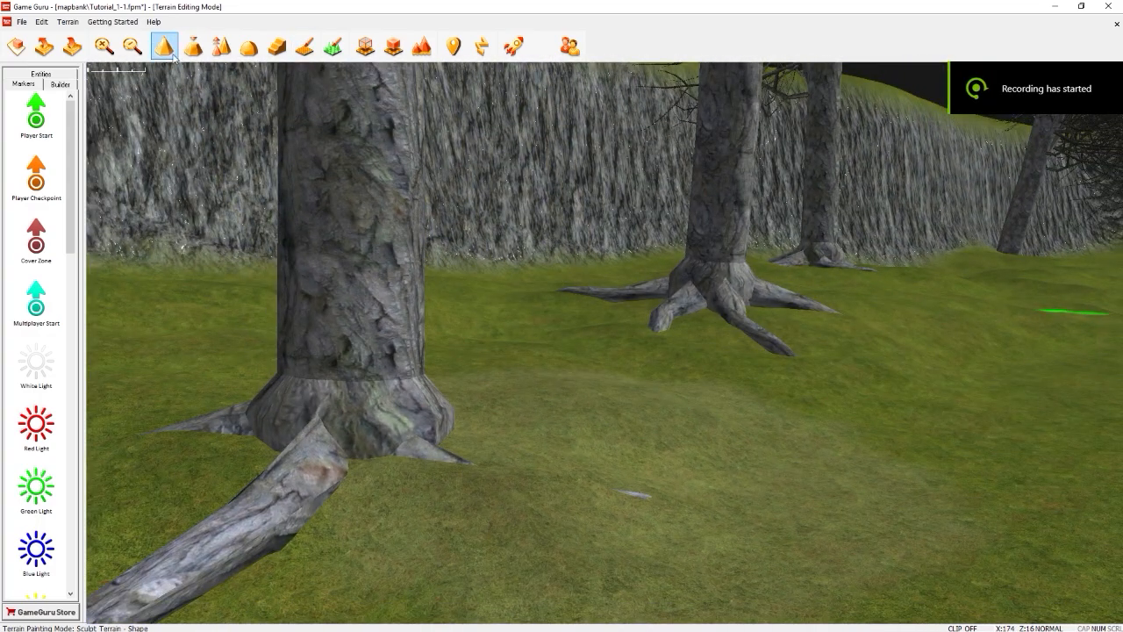
Raise and blend the terrain up under the tree roots so they sink into the ground.
click(334, 46)
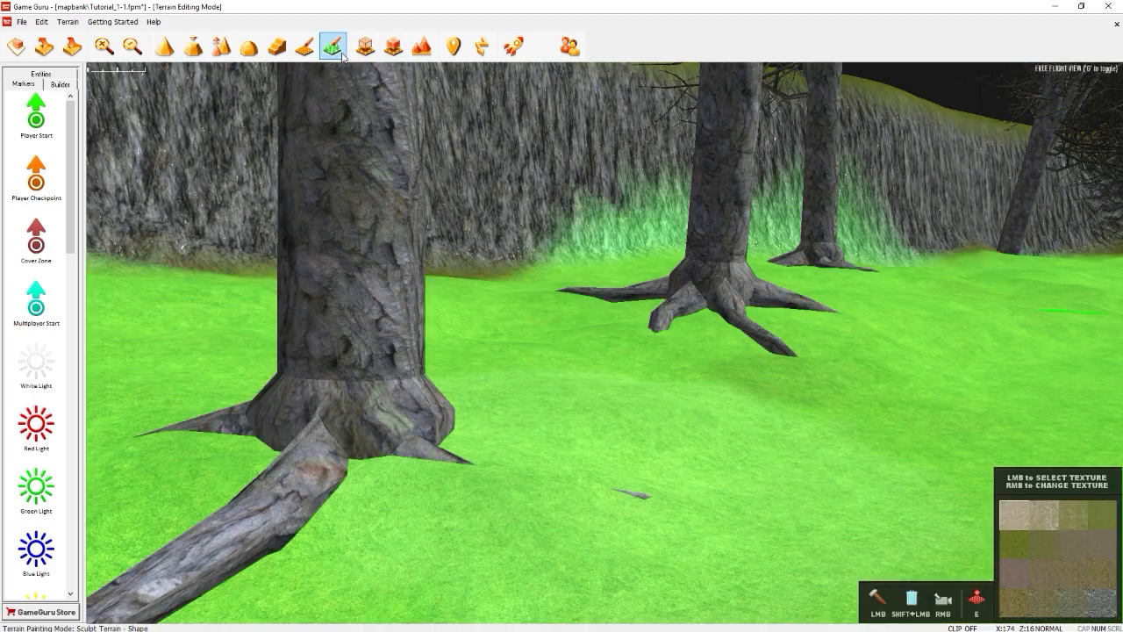
click(334, 45)
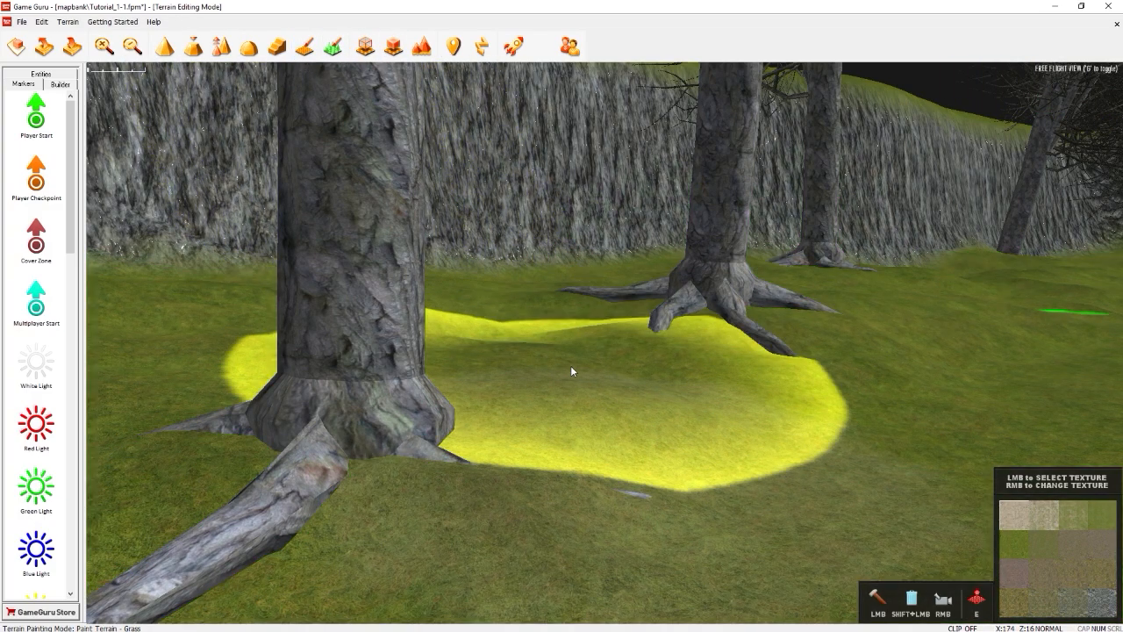
click(164, 45)
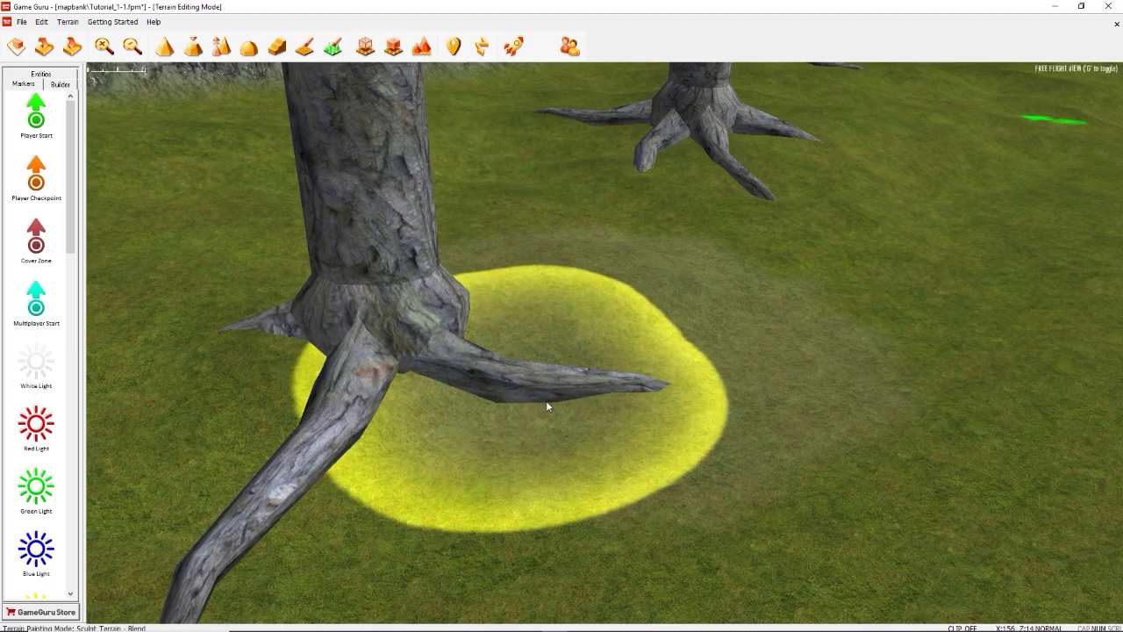
mouse_move(498, 398)
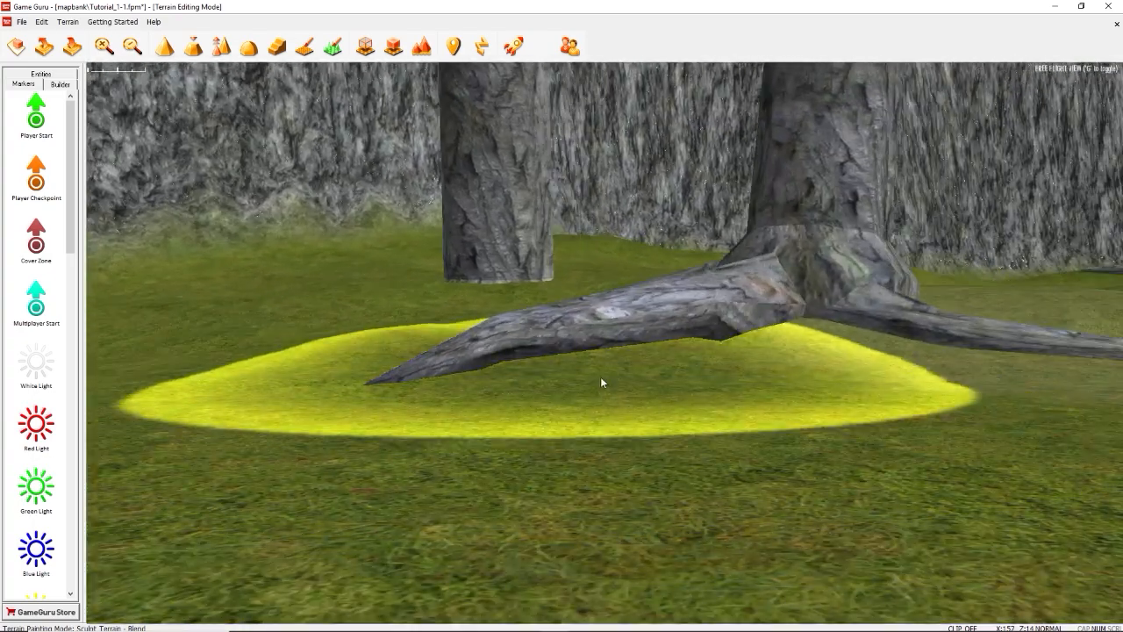
click(190, 46)
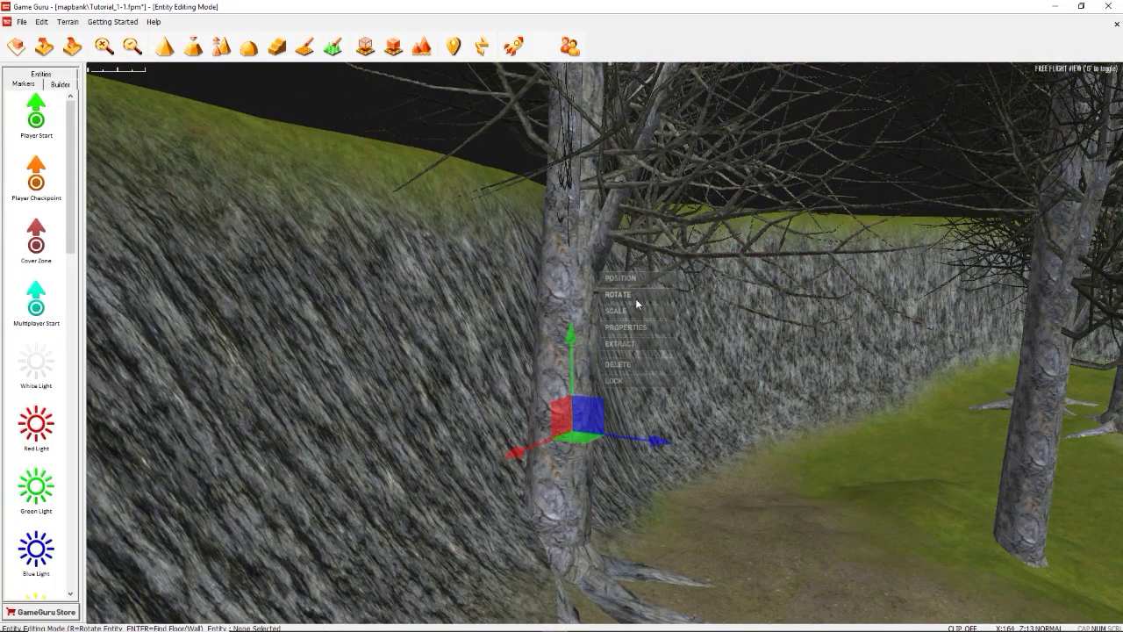
Pick a tree beside the rock wall, reposition it and switch it to rotation editing.
click(617, 295)
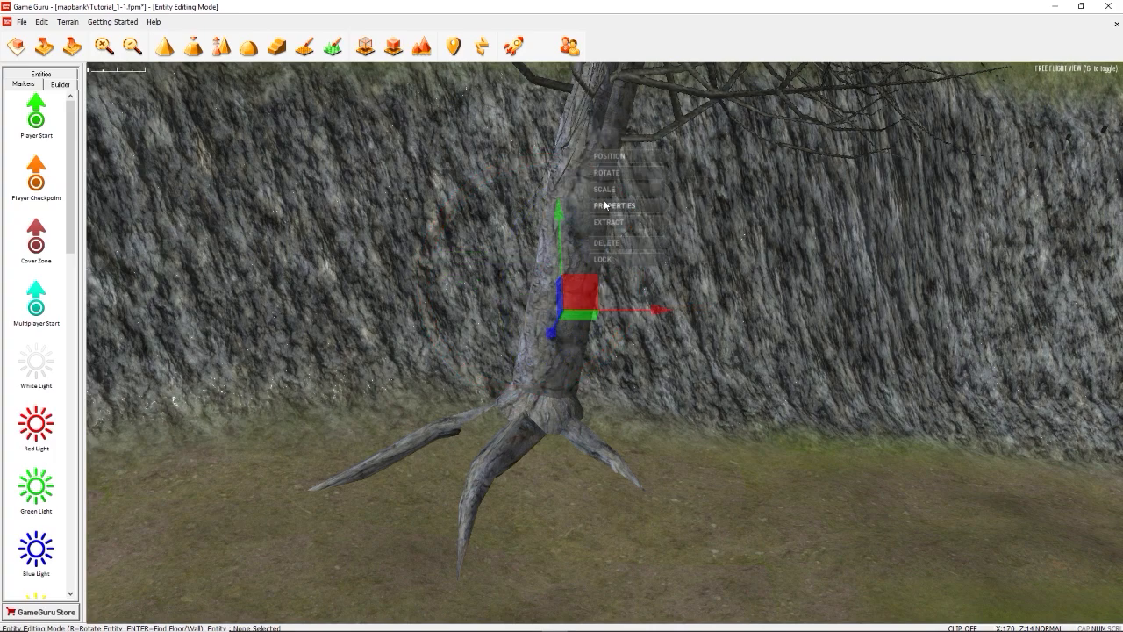
click(606, 172)
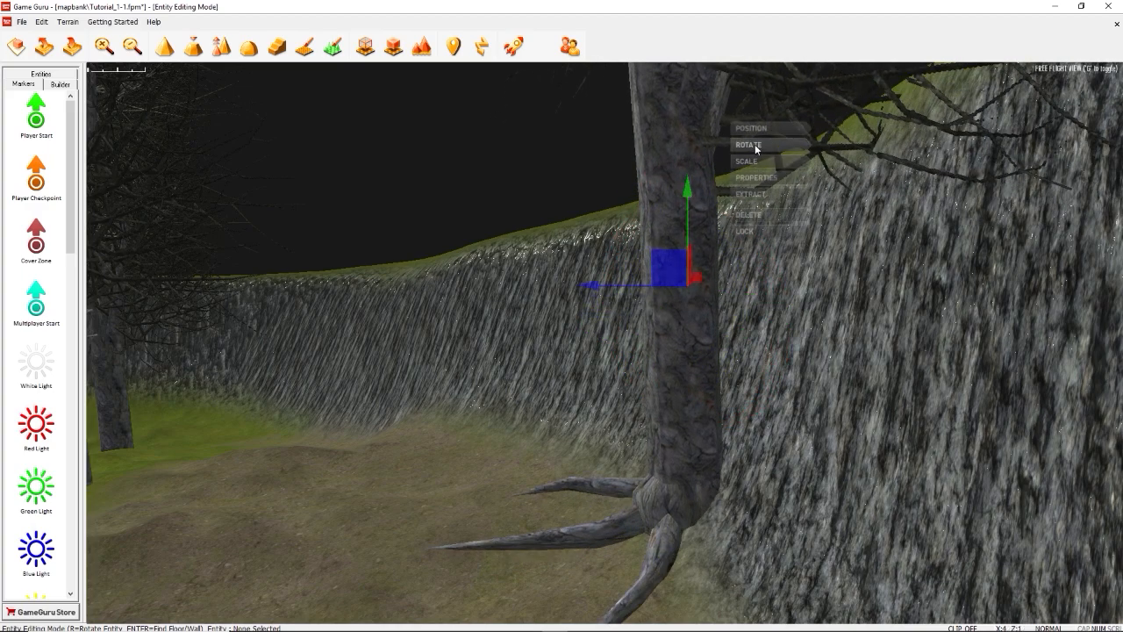
click(747, 143)
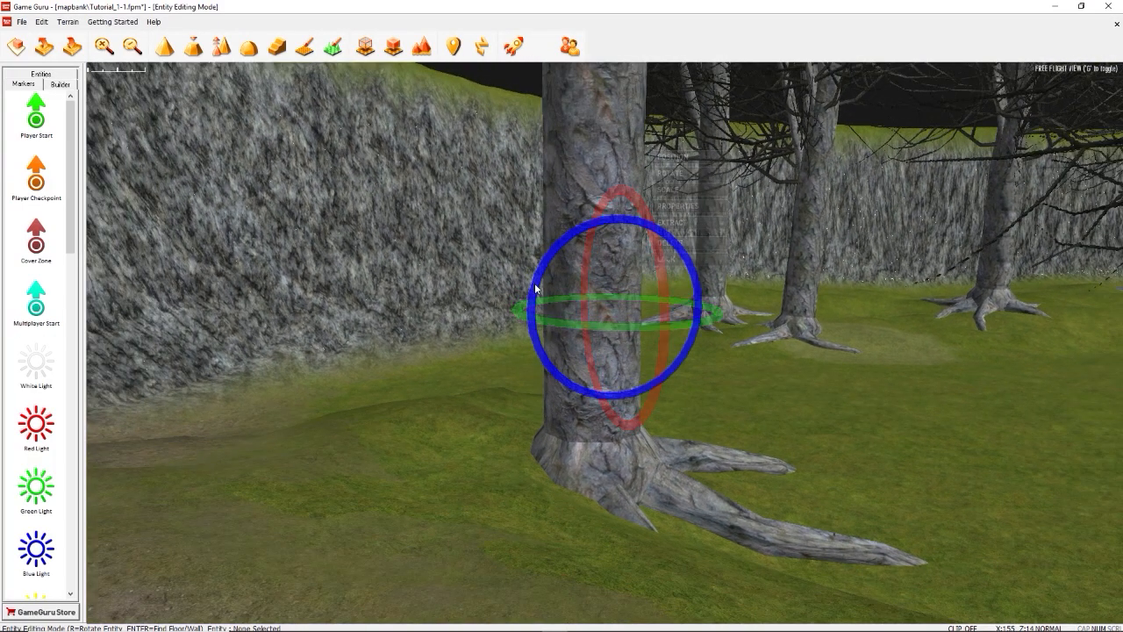
Finish rotating the tree, shape the ground around its trunk and pick the next cliffside tree.
right_click(600, 316)
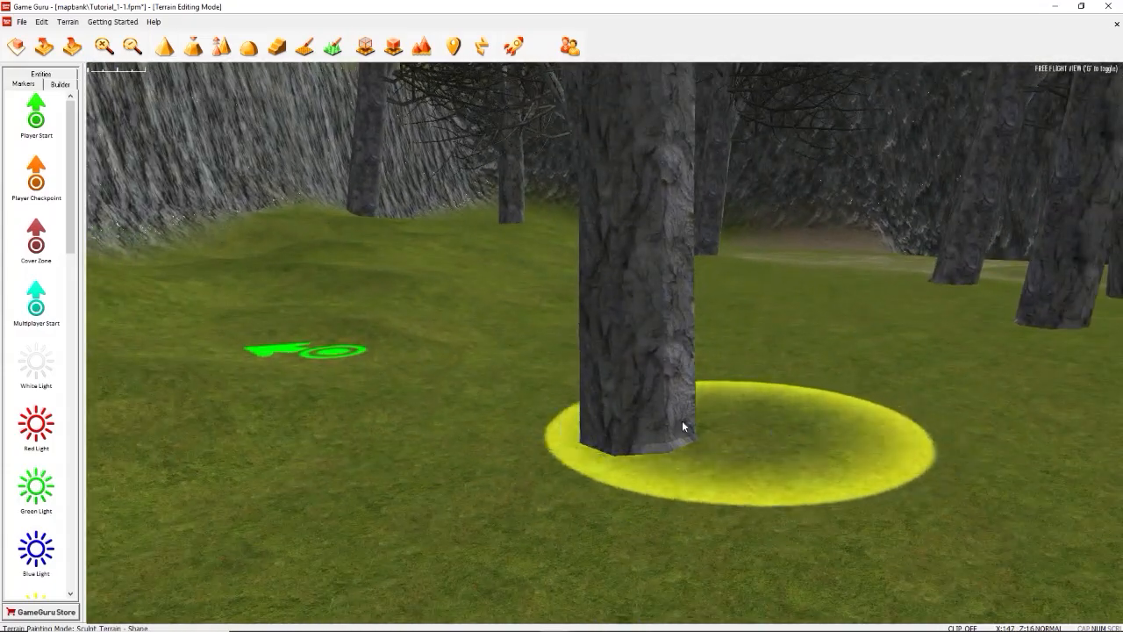
right_click(685, 426)
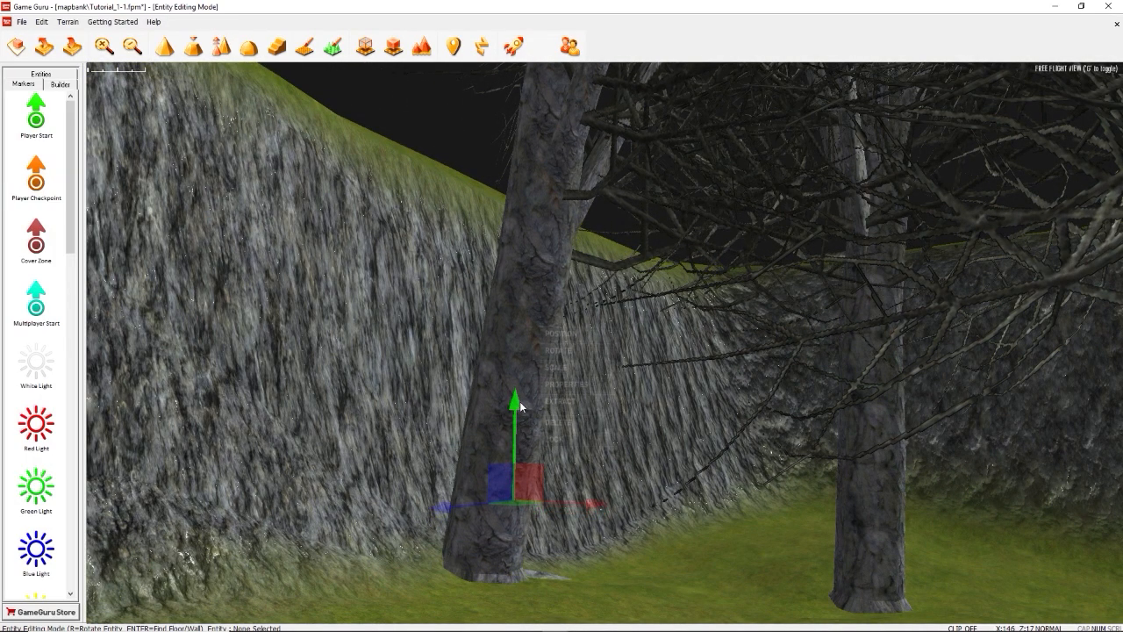
Move and rotate a tree near the rock wall so its spreading roots settle into the grass, then release it.
right_click(523, 406)
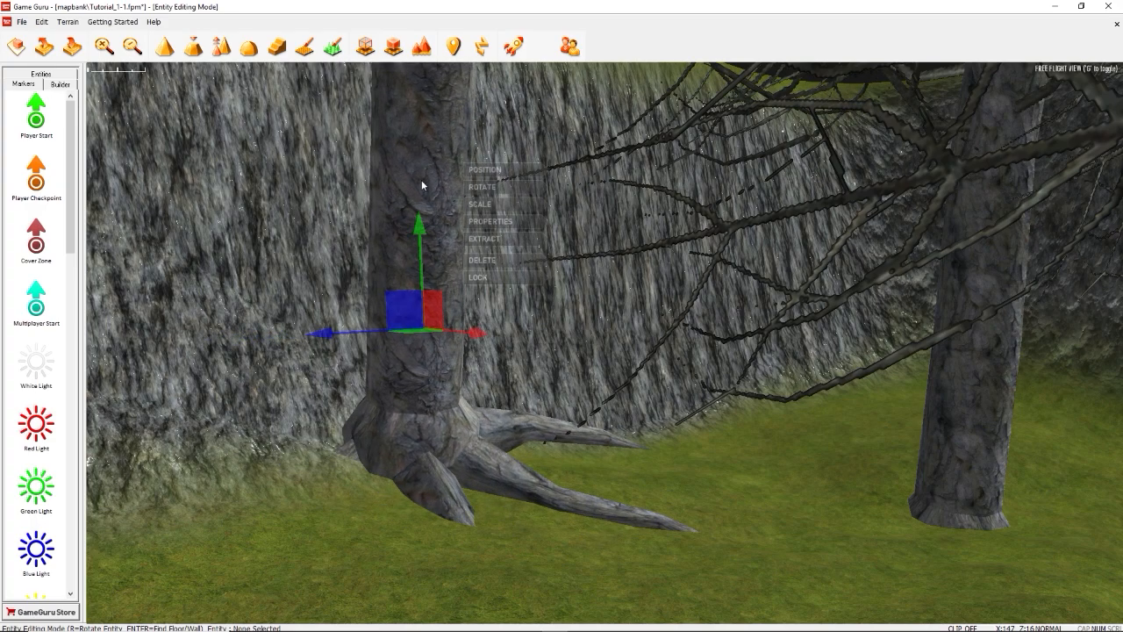
click(481, 186)
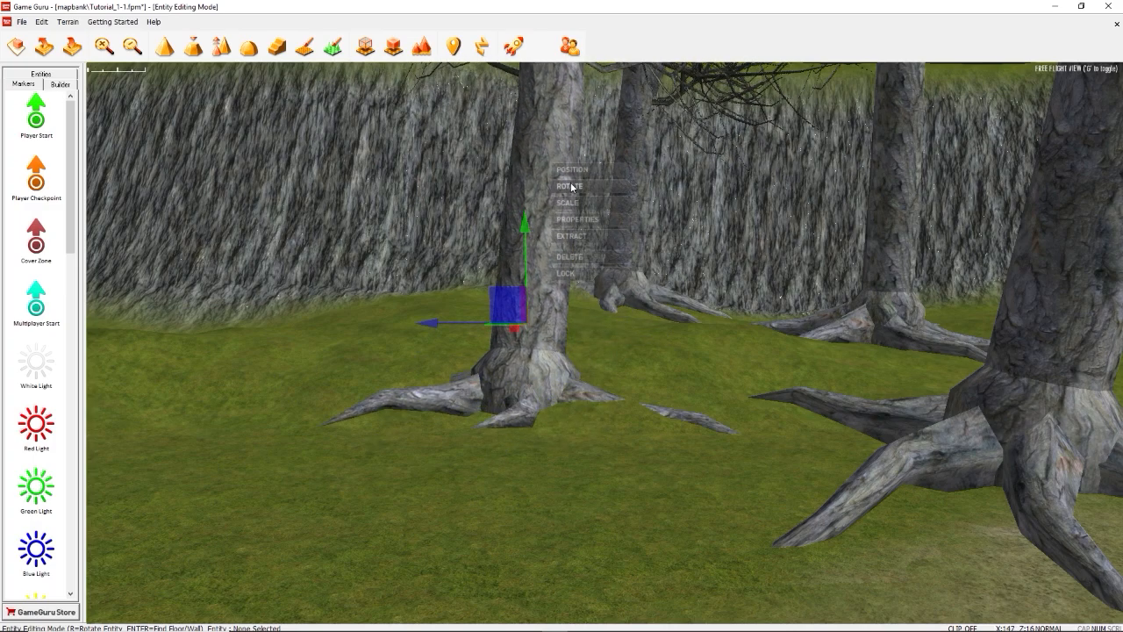
click(569, 186)
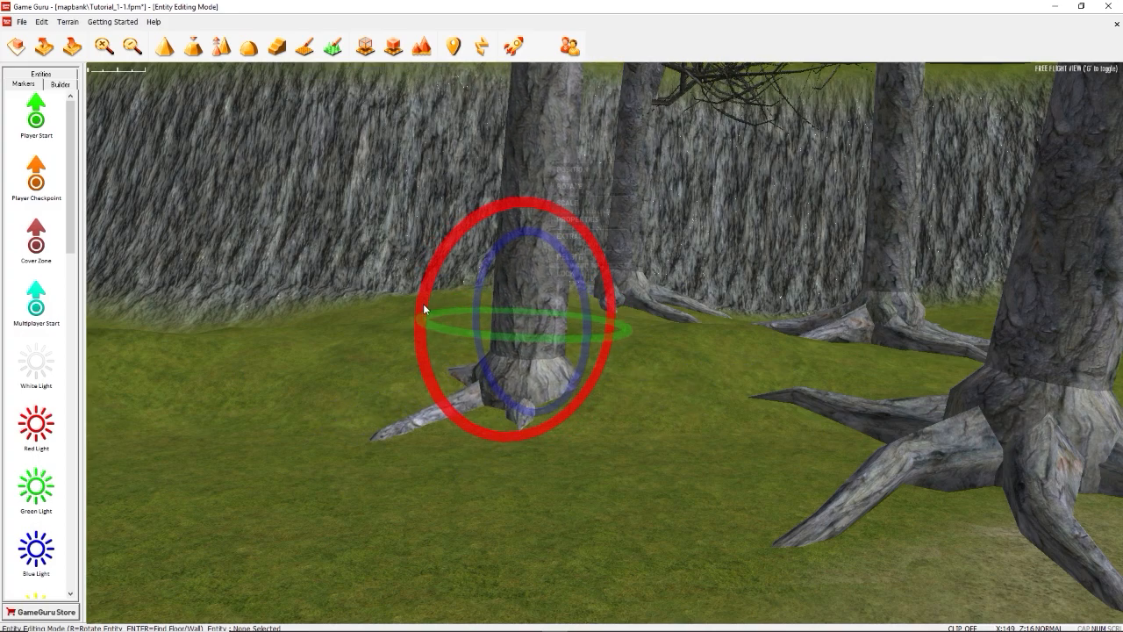
right_click(512, 309)
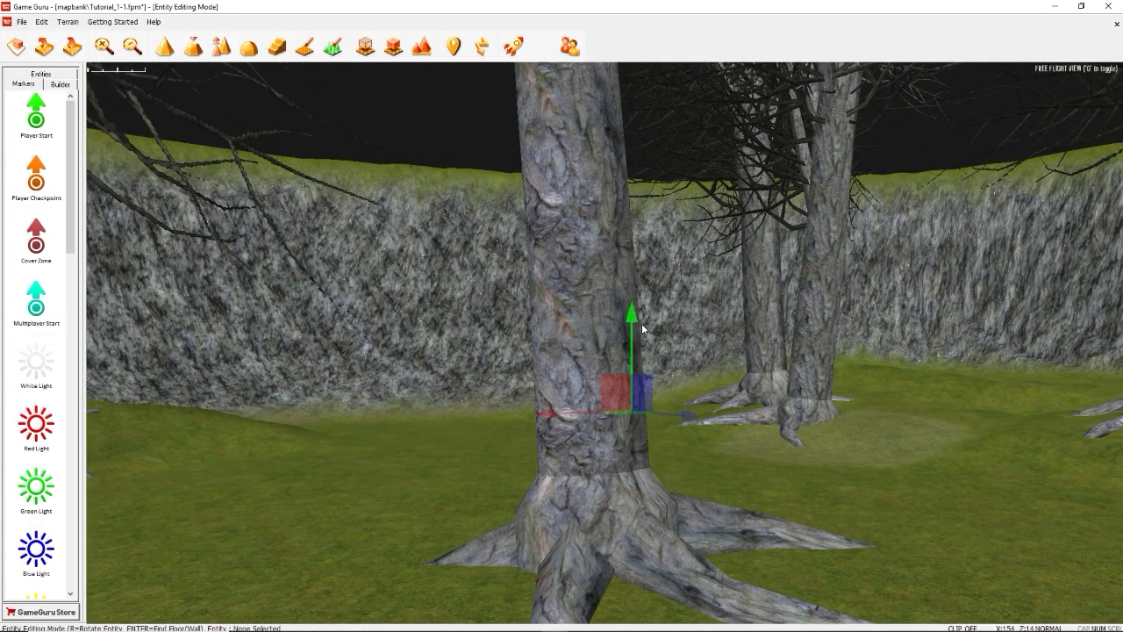
right_click(495, 281)
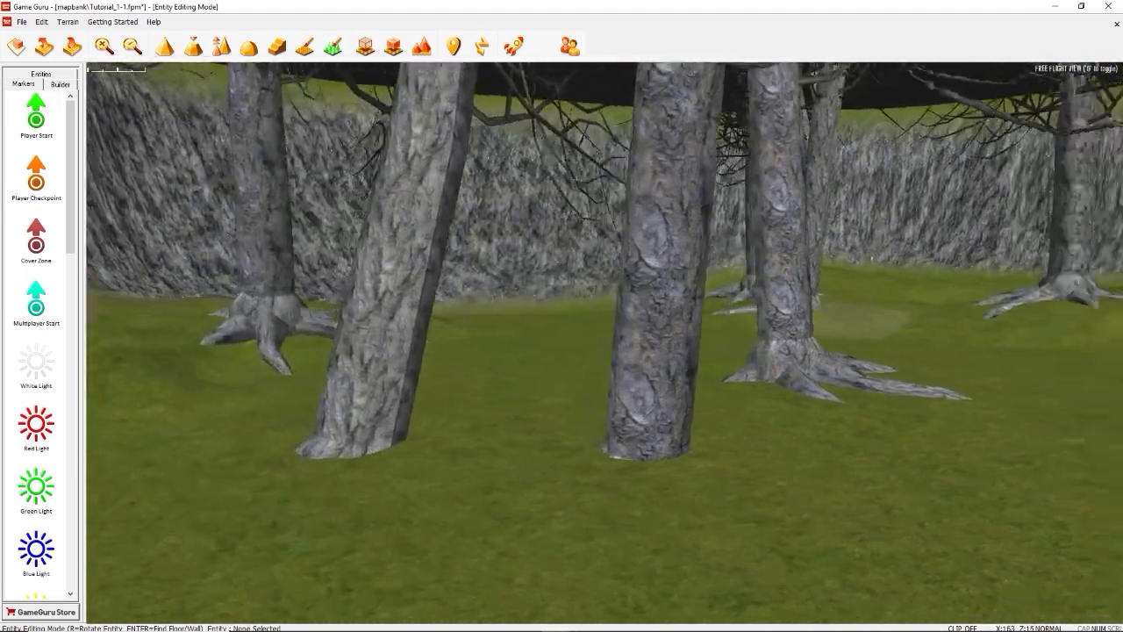
Select the neighbouring tree, switch it to Rotate and turn its trunk.
click(681, 395)
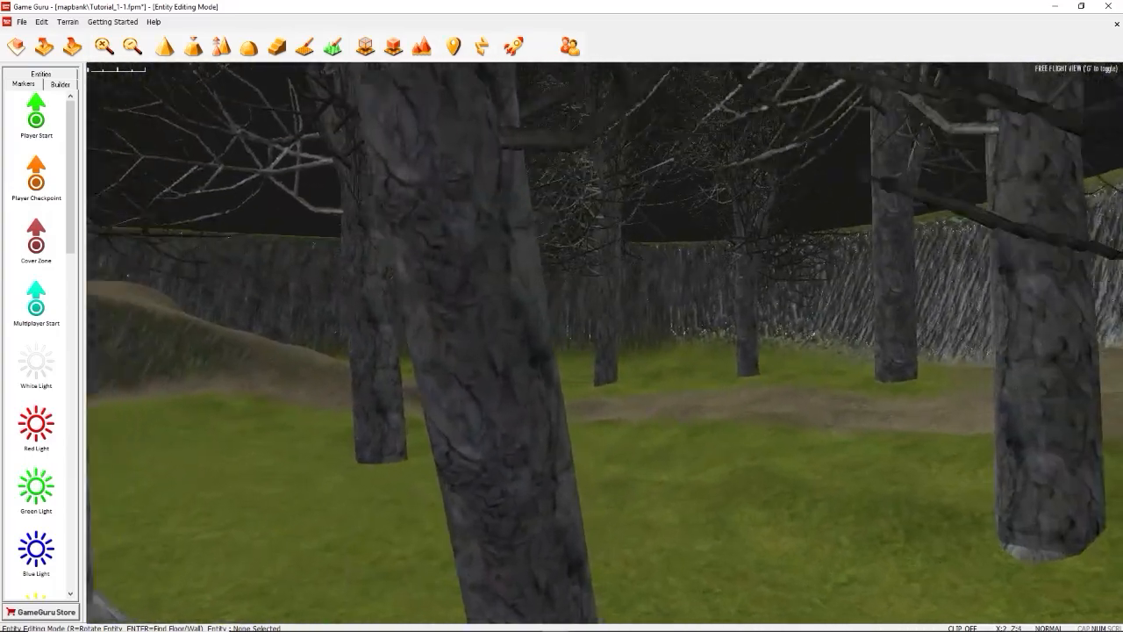
right_click(607, 558)
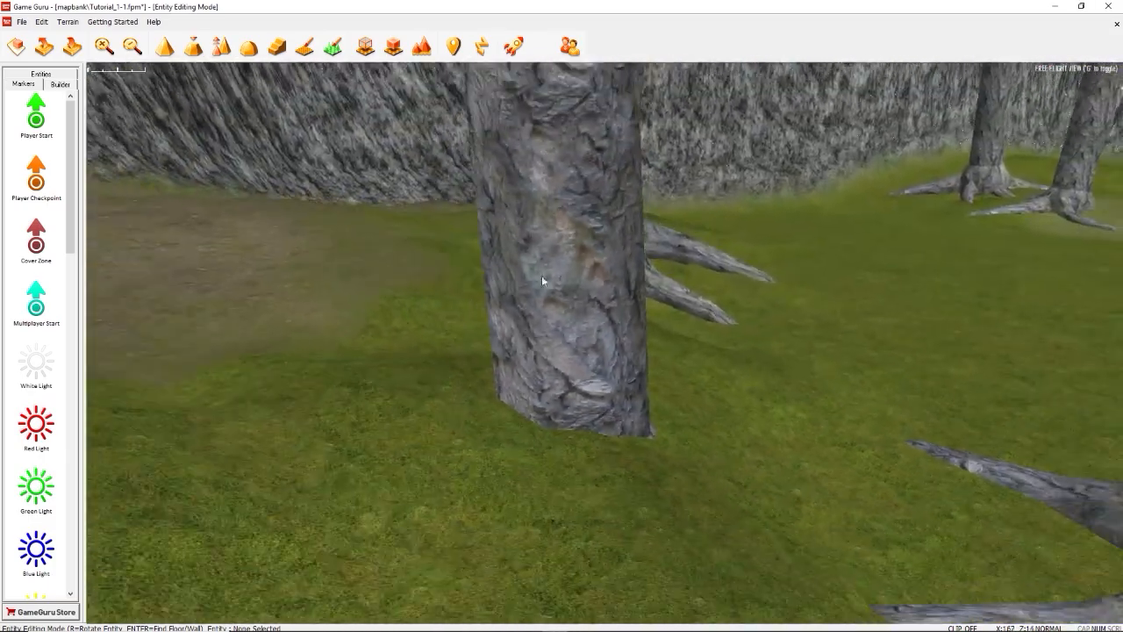
right_click(558, 316)
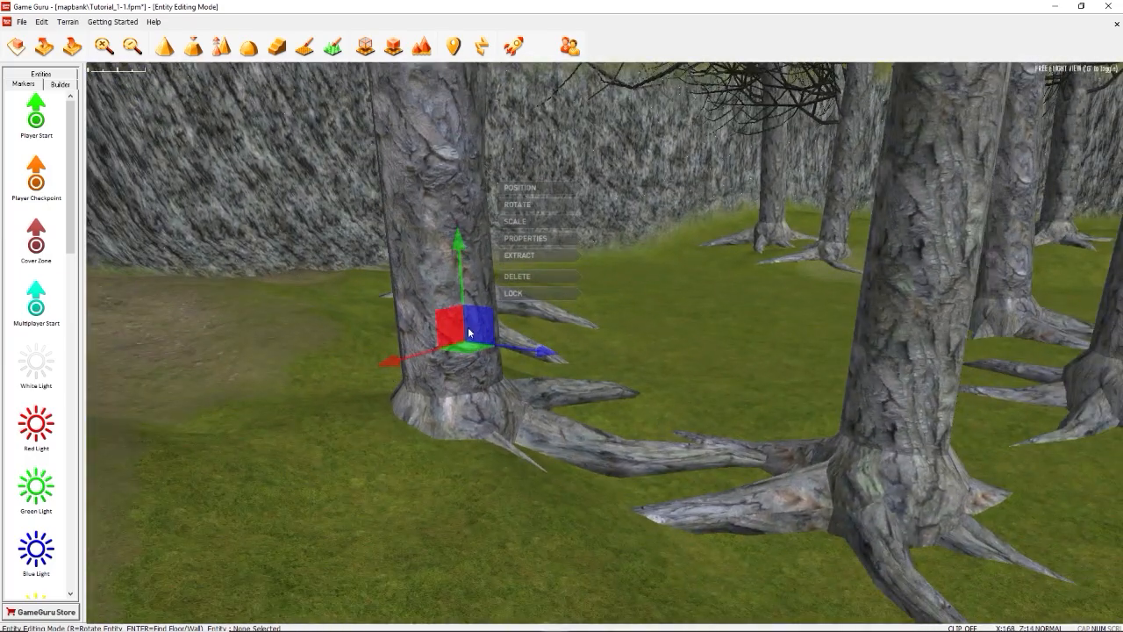
click(518, 203)
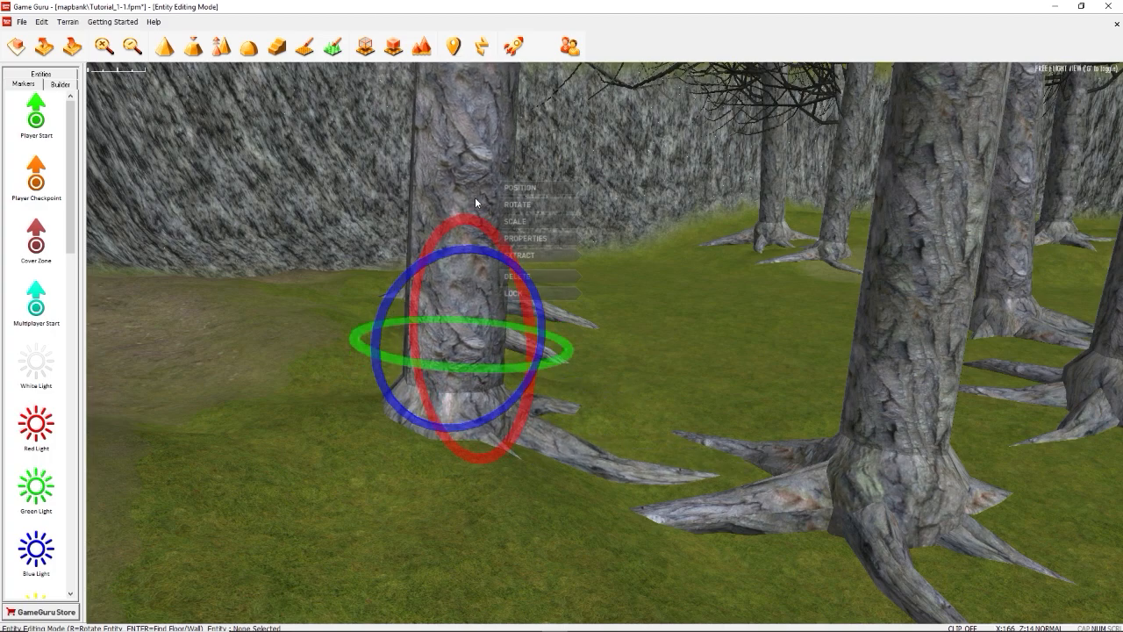
click(518, 186)
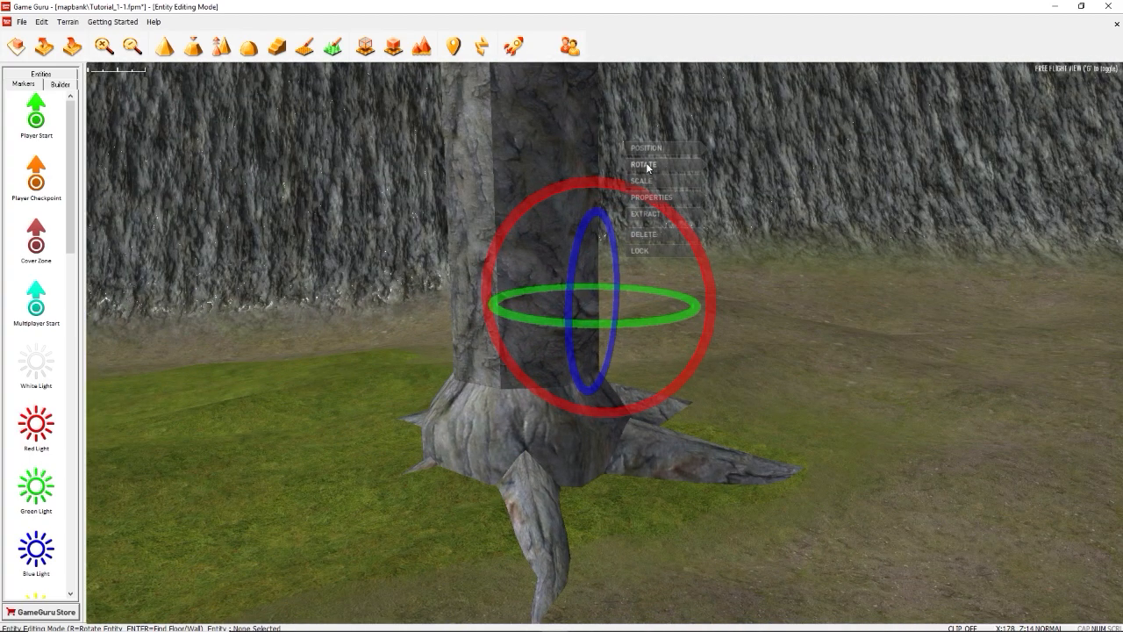
Move the next two trees and rotate the second so its roots sit flat on the ground.
click(646, 147)
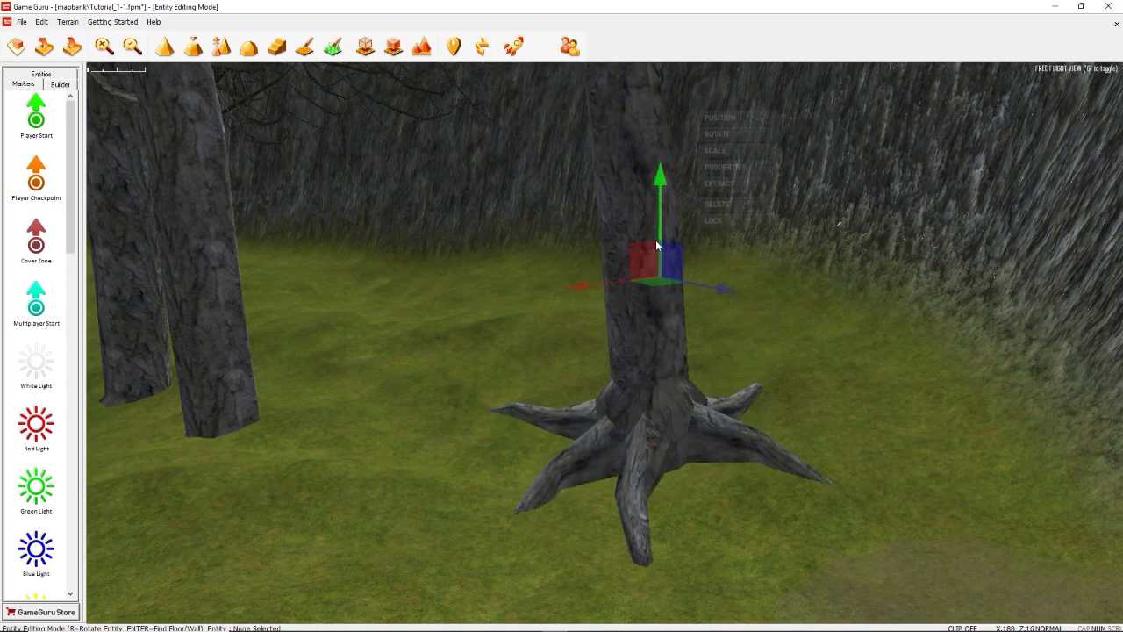
click(716, 147)
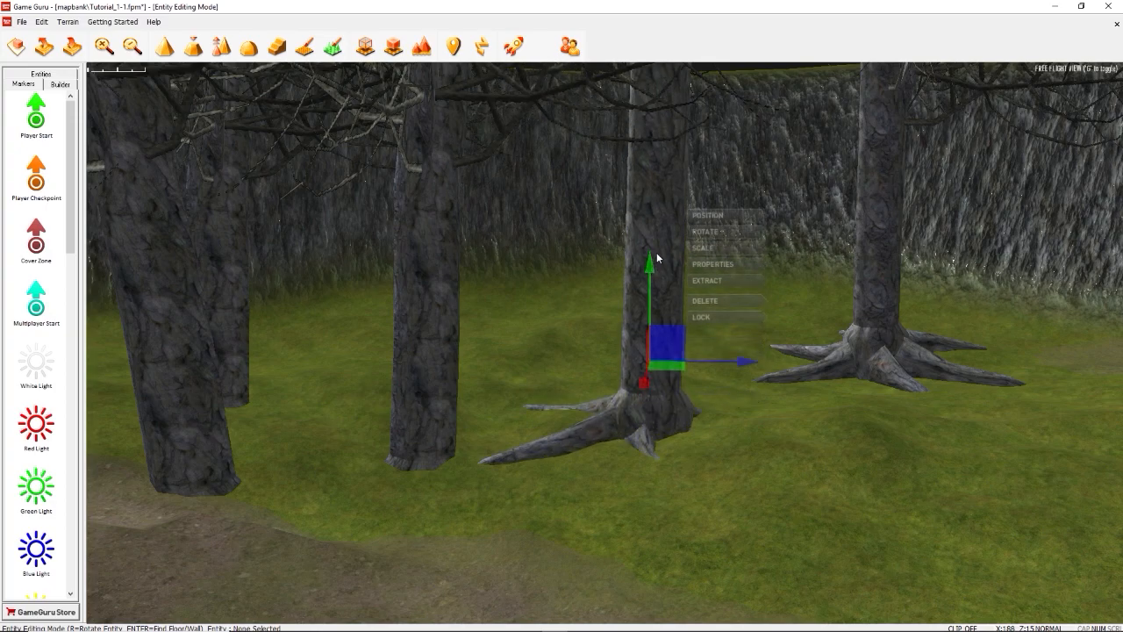
click(706, 232)
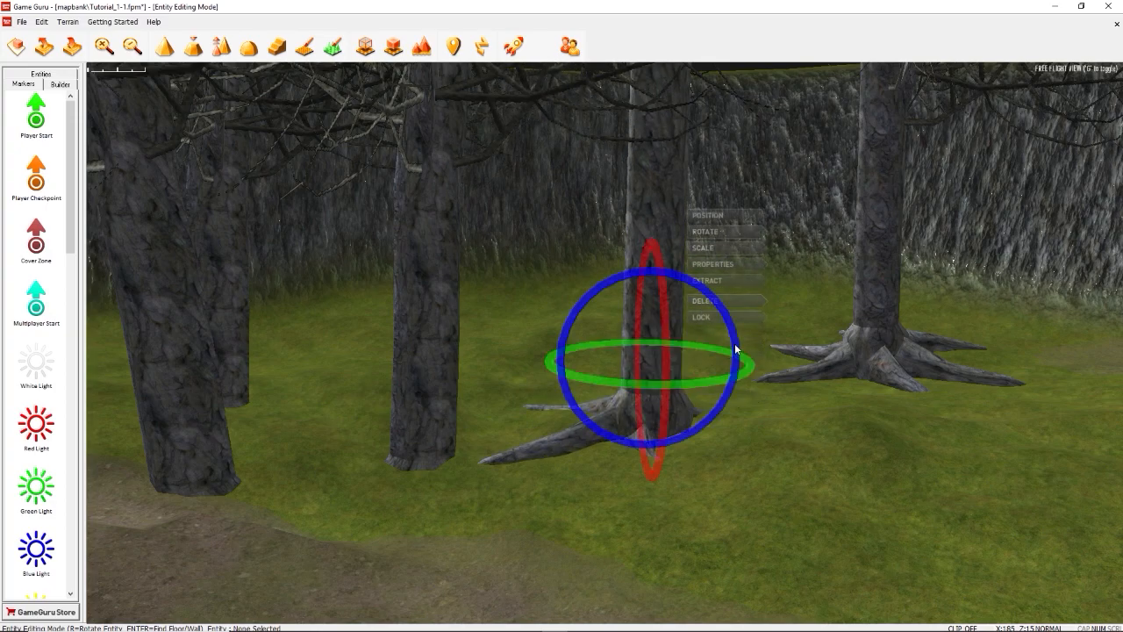
click(708, 214)
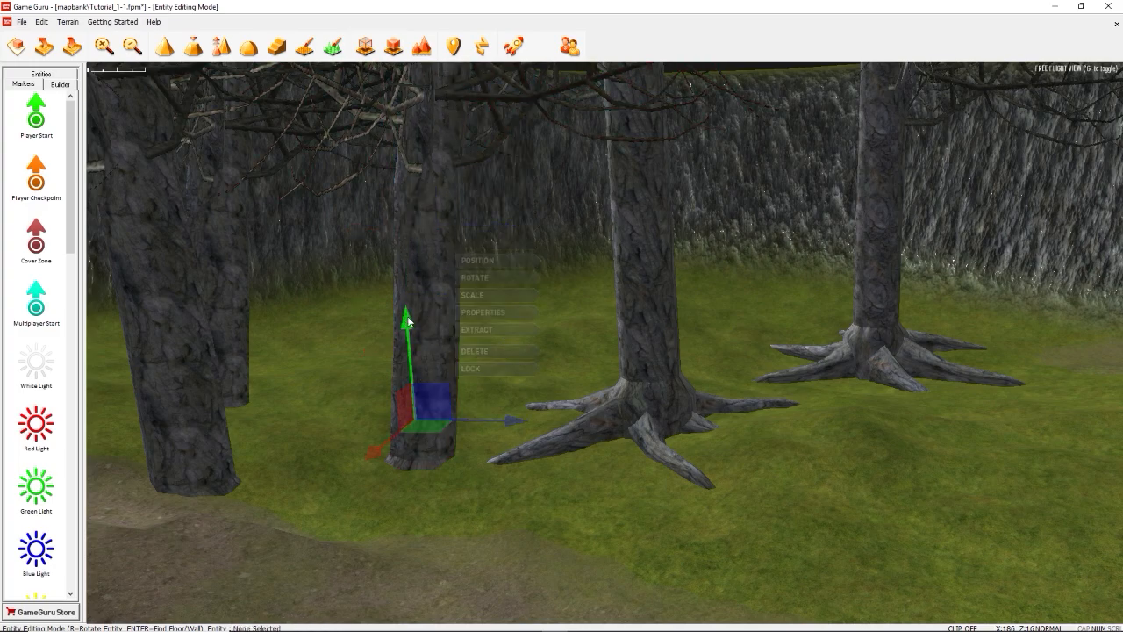
Reposition another tree and rotate the one by the hill so its roots bed into the slope.
click(474, 246)
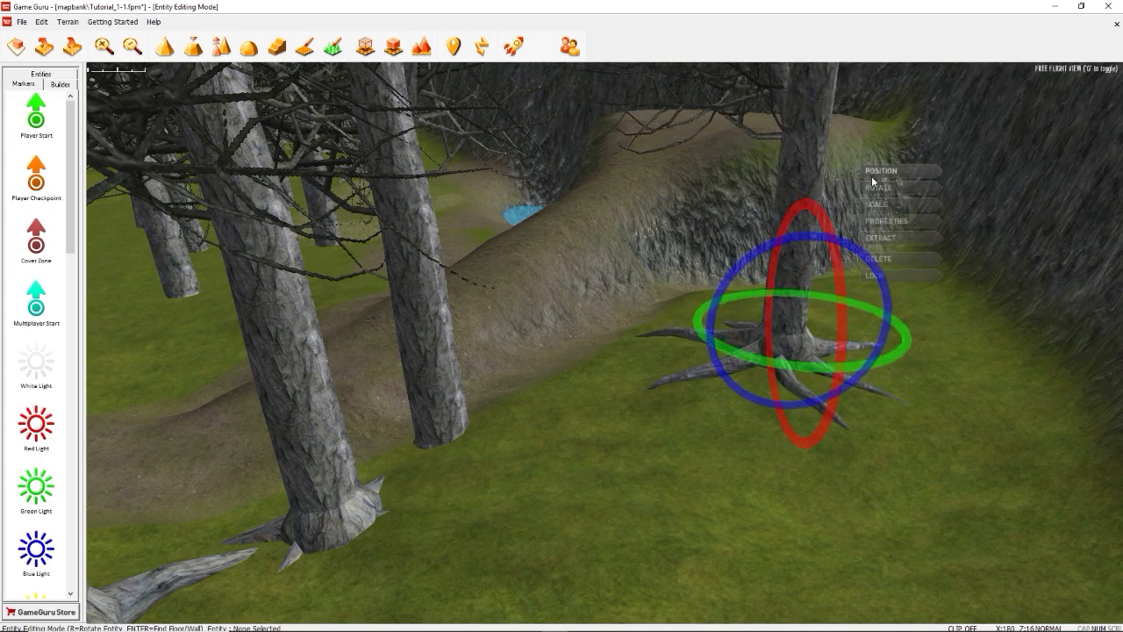
click(881, 172)
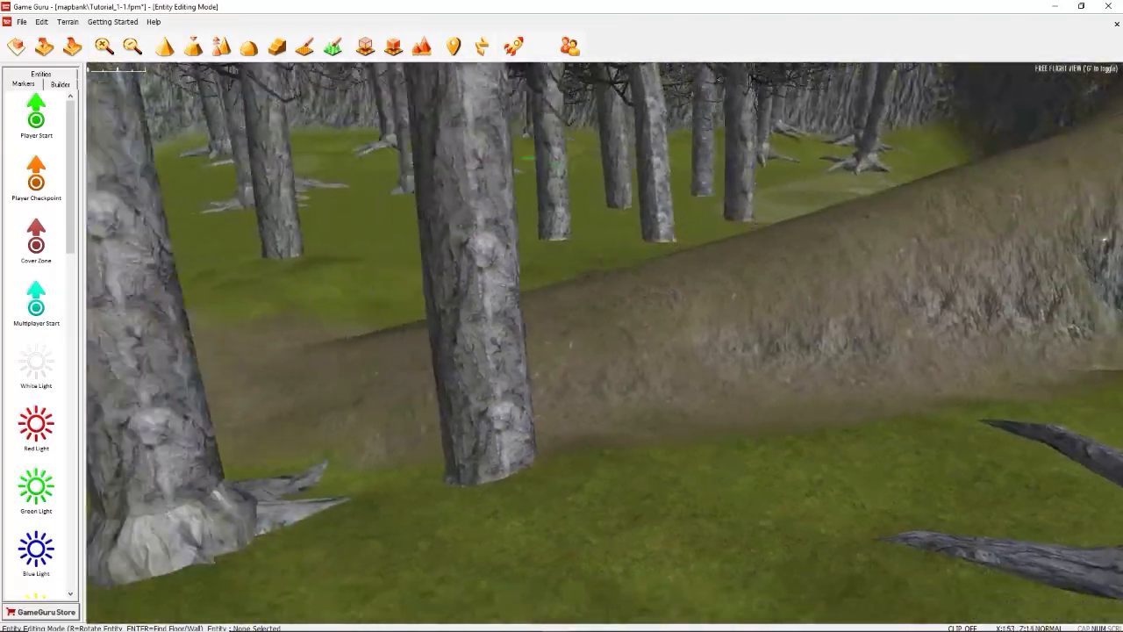
right_click(583, 417)
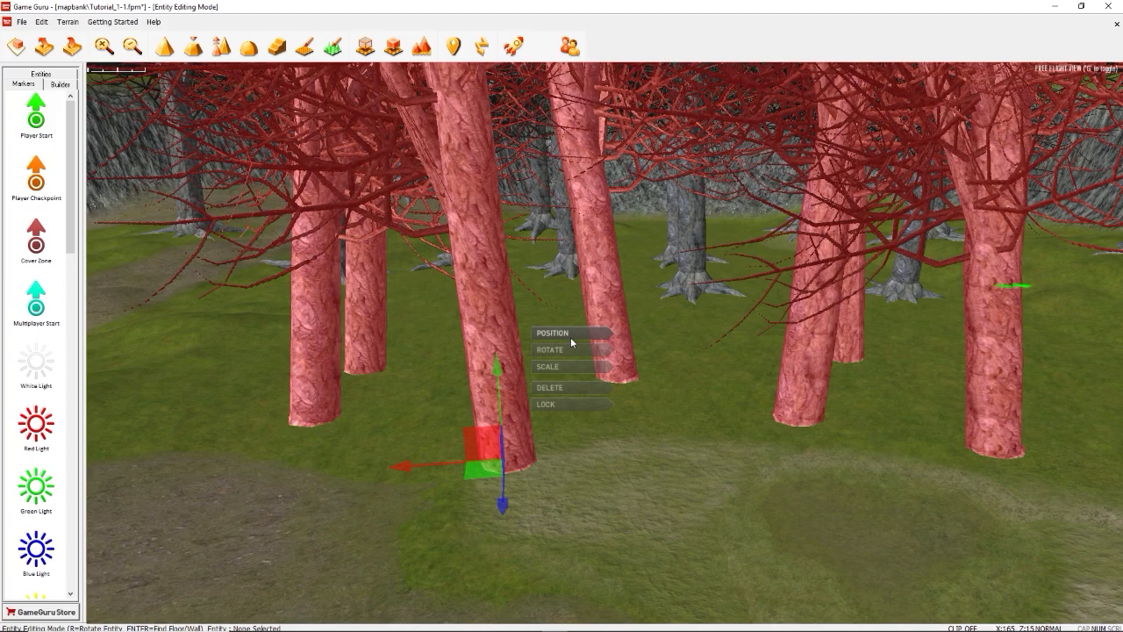
mouse_move(568, 379)
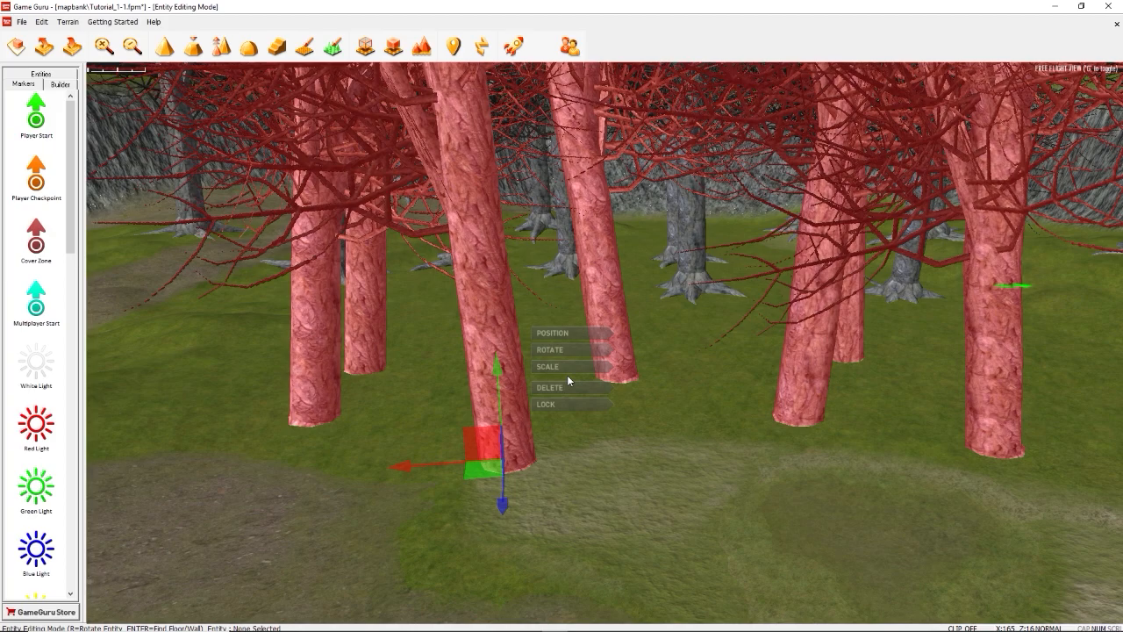
mouse_move(561, 340)
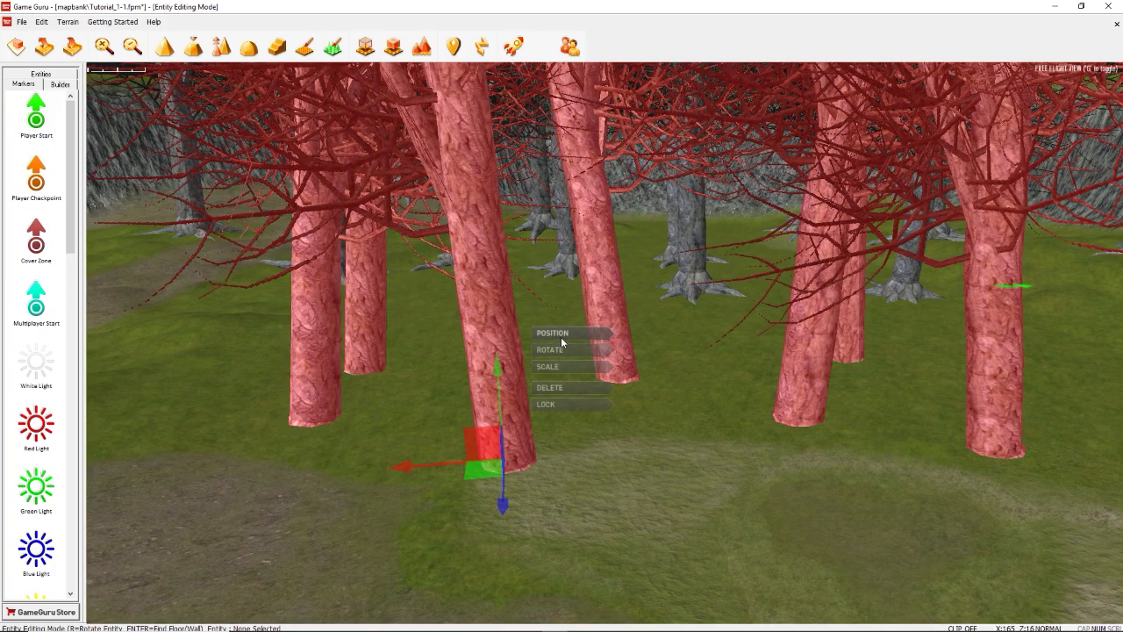
mouse_move(555, 393)
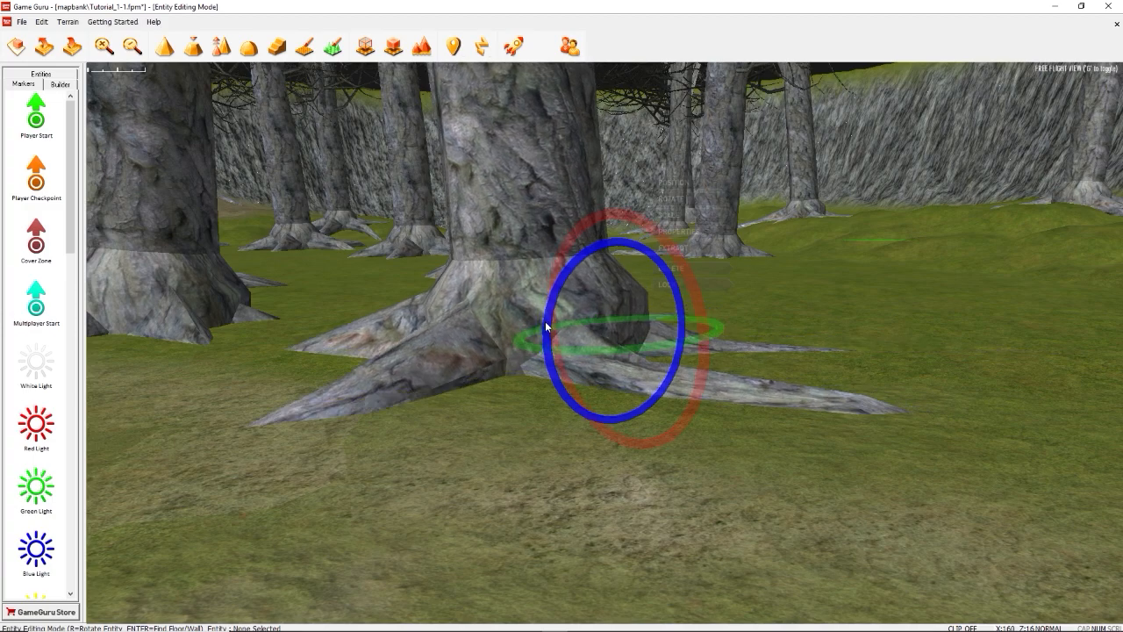
Rotate the rooted tree via its entity menu, then pick the right-hand tree for repositioning.
right_click(597, 330)
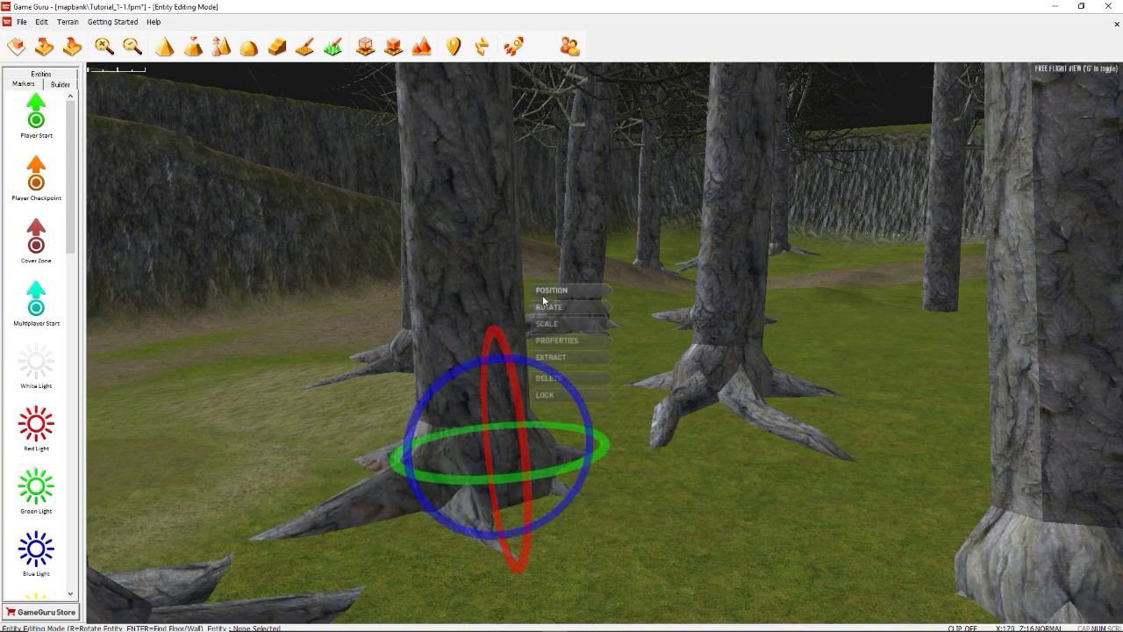
click(551, 290)
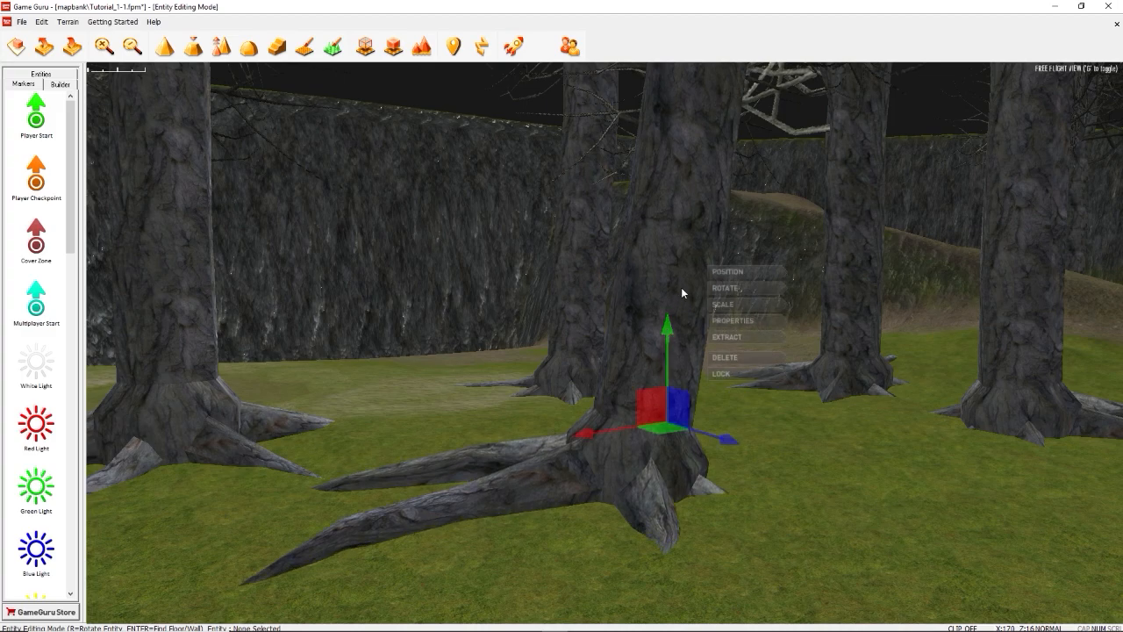
click(725, 288)
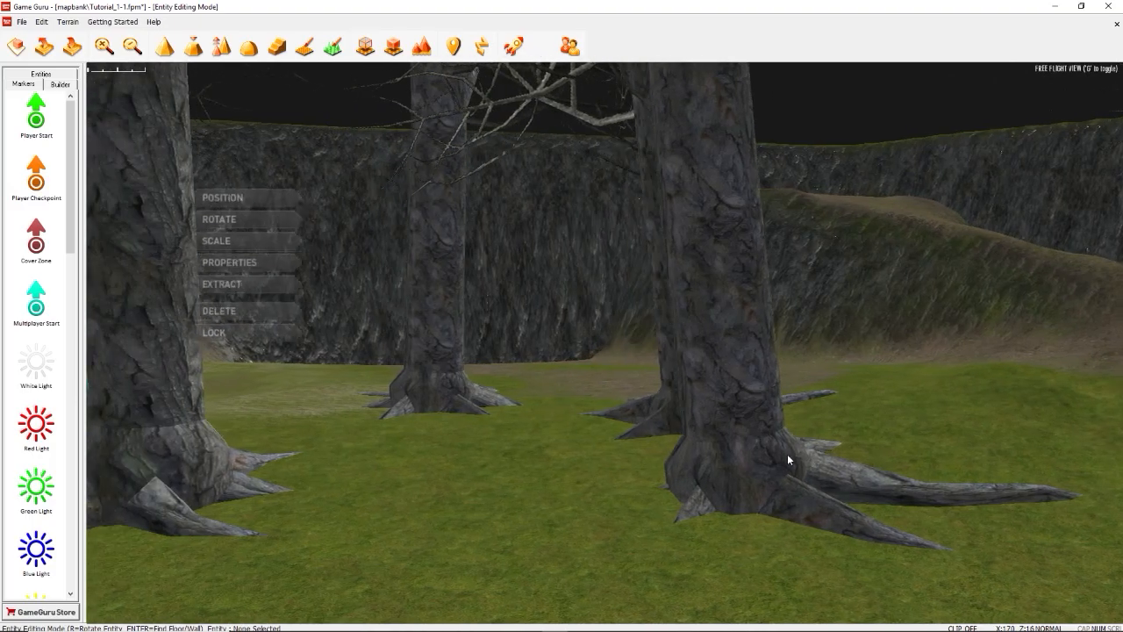
click(790, 460)
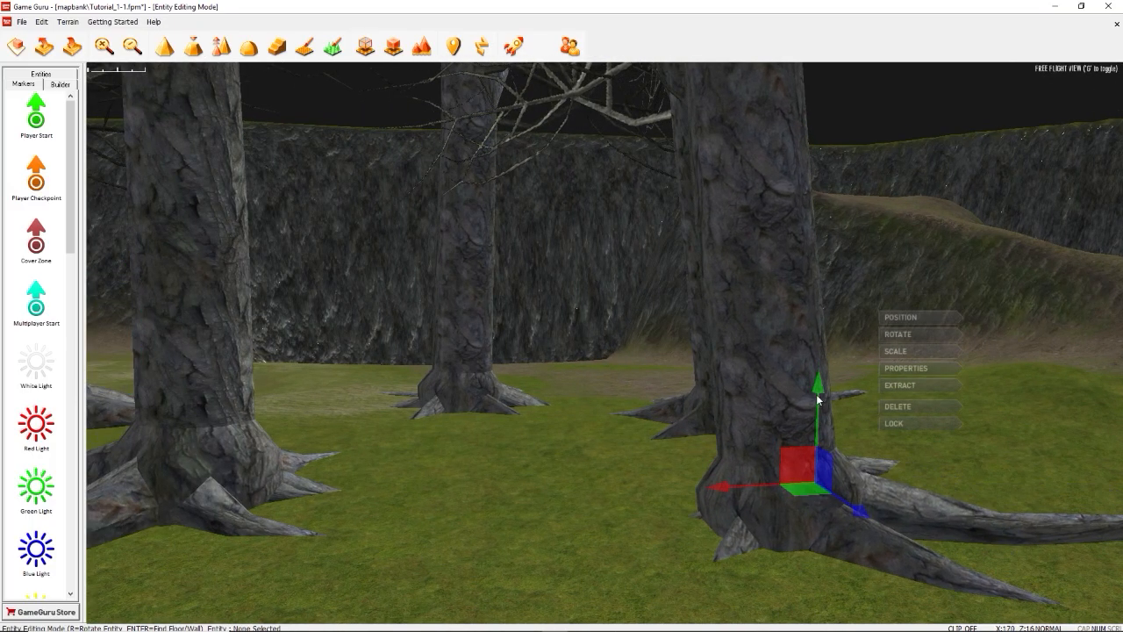